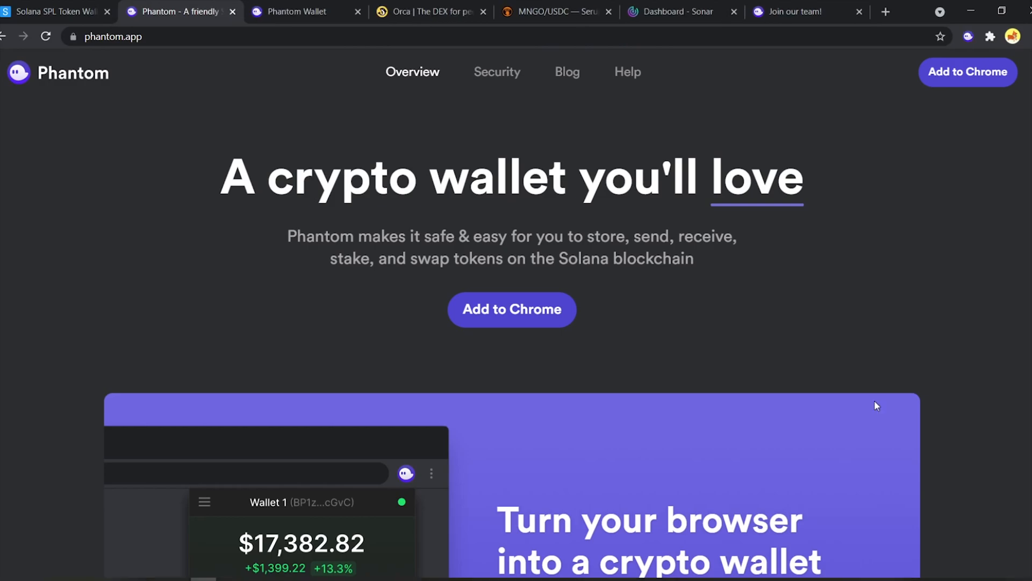
mouse_move(753, 138)
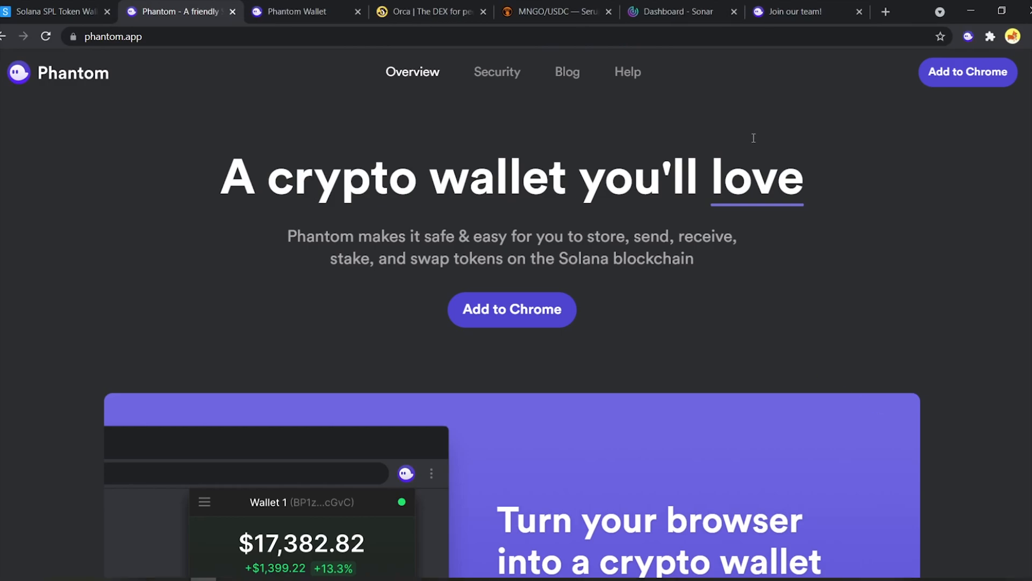
Step: View Phantom's wallet setup page, then switch over to the Sollet wallet tab
click(298, 12)
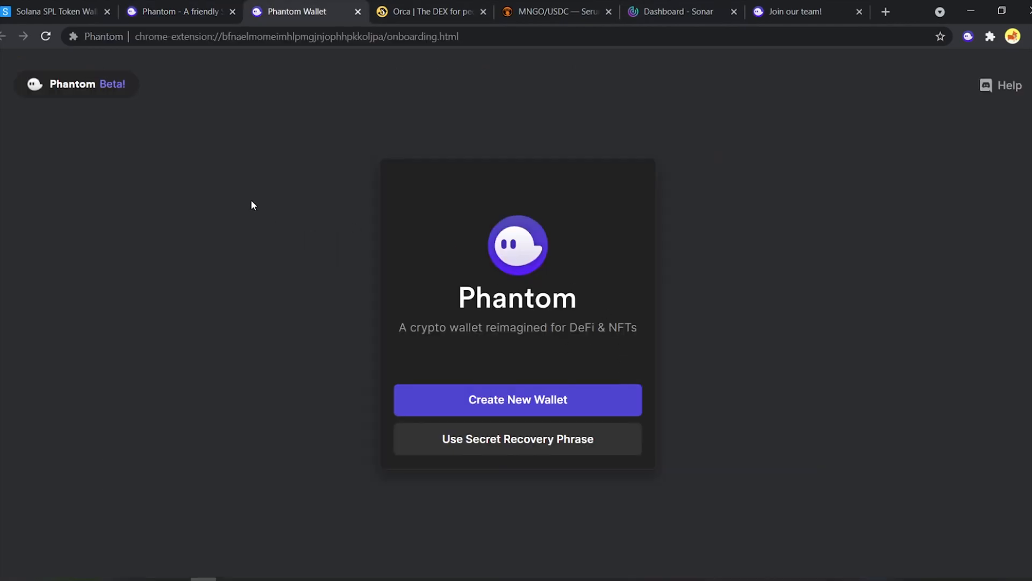
mouse_move(539, 312)
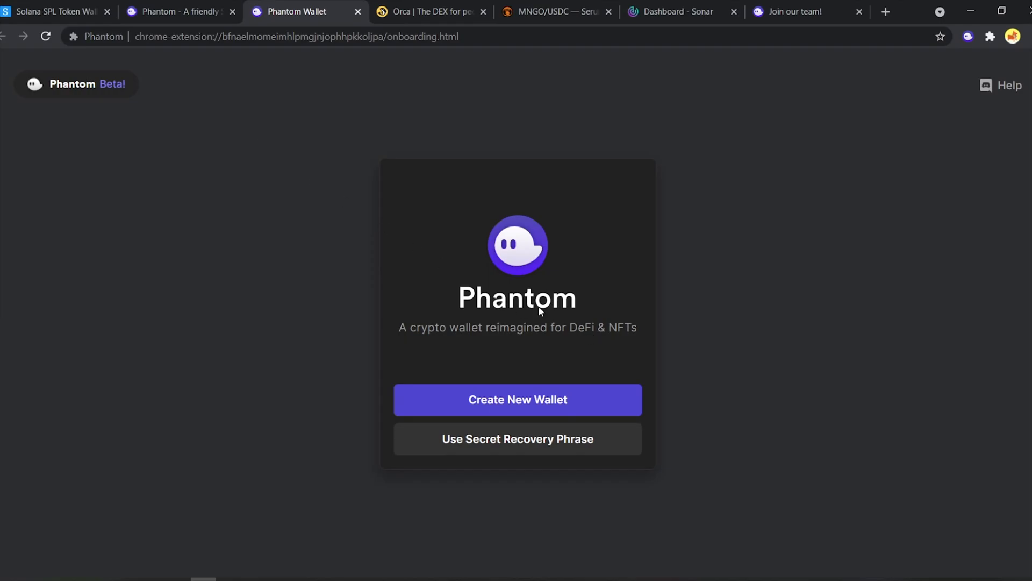
click(56, 10)
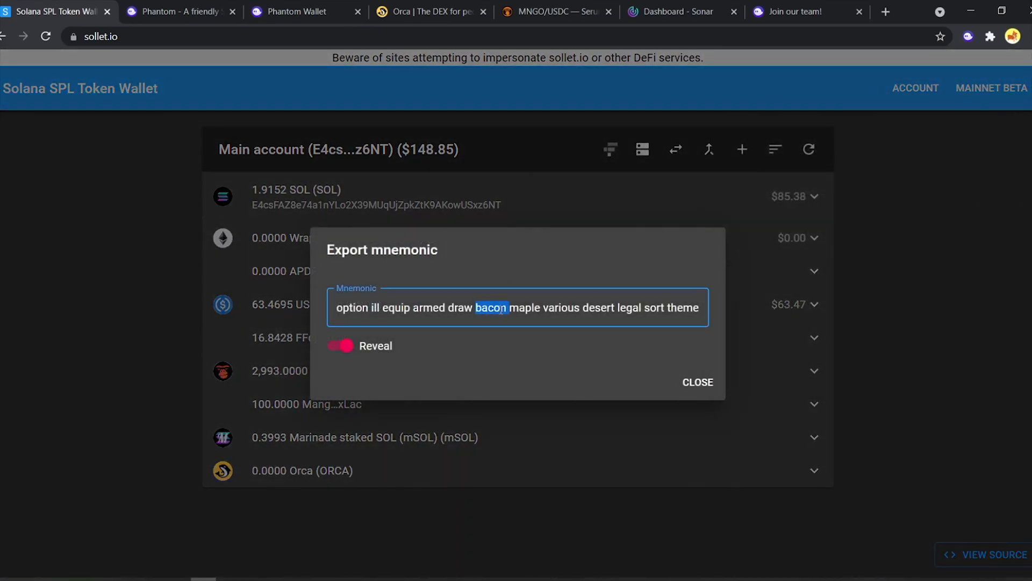
Step: Return to Phantom so the imported Sollet account with SOL, USDC and SolAPE shows
click(295, 11)
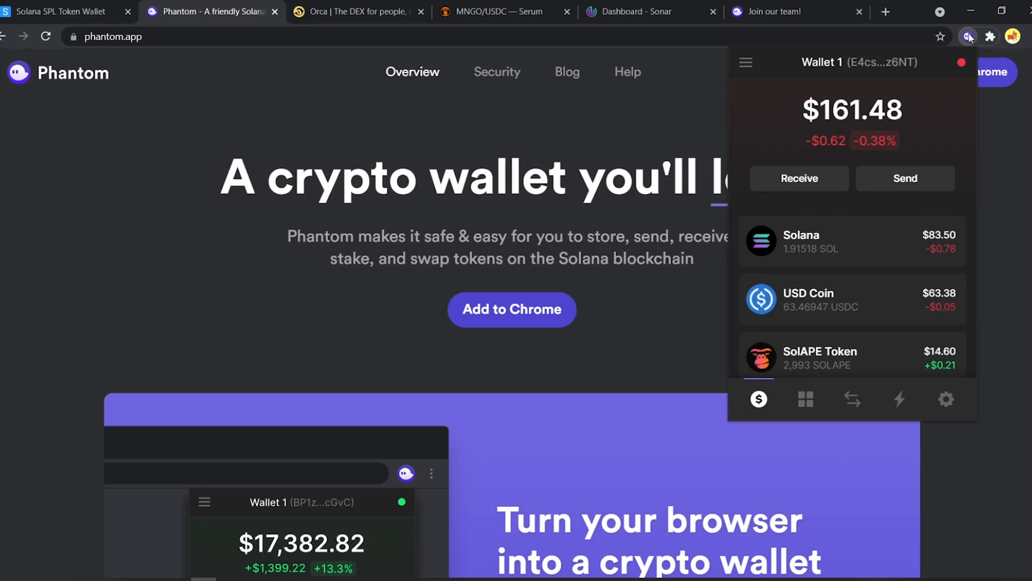
Step: Connect the Phantom wallet to the Orca exchange and approve orca.so's access request
click(356, 11)
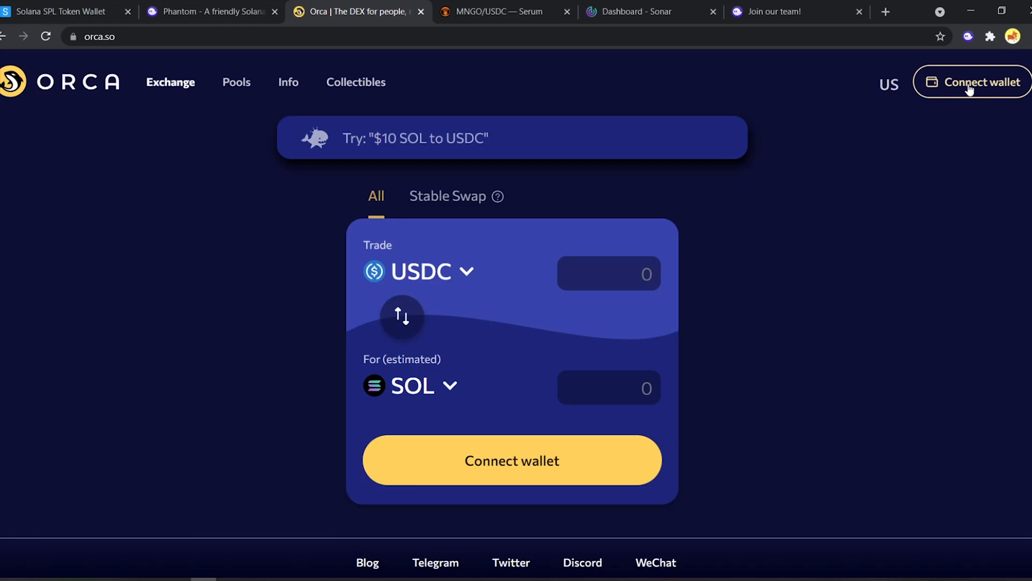
click(980, 82)
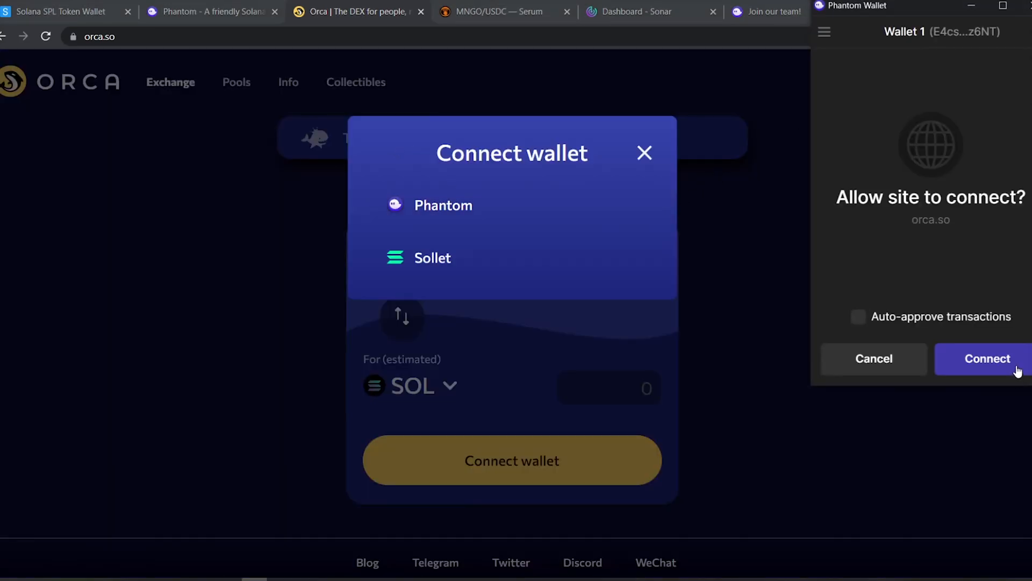
click(500, 11)
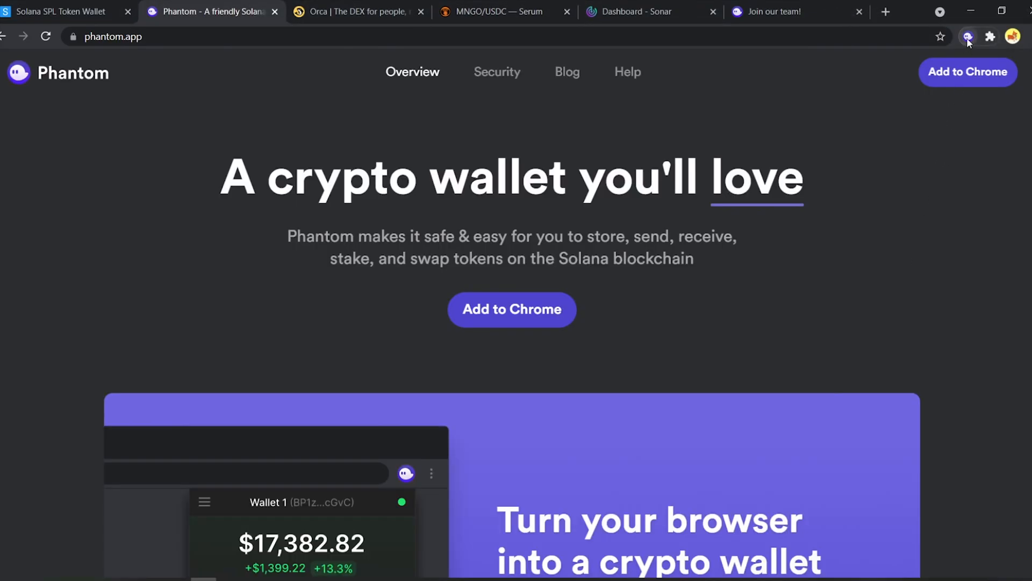
Step: Review the saved Address Book in the Phantom wallet settings
click(967, 37)
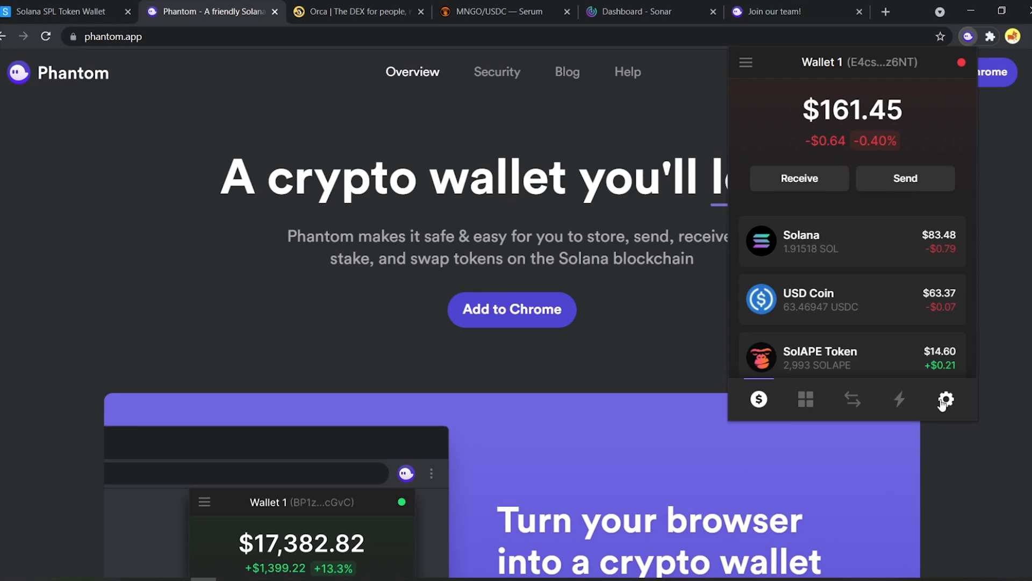
click(946, 400)
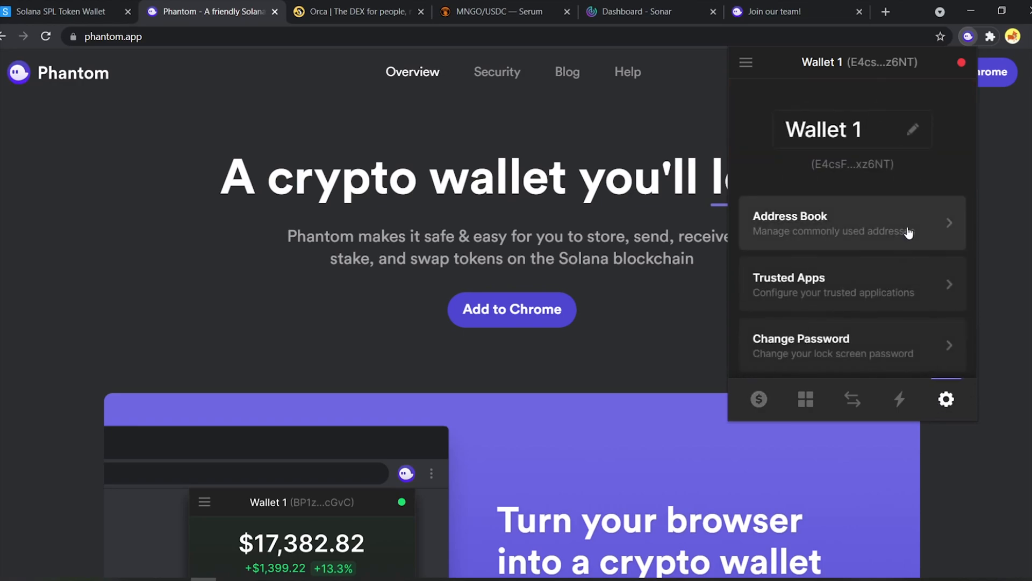
click(852, 223)
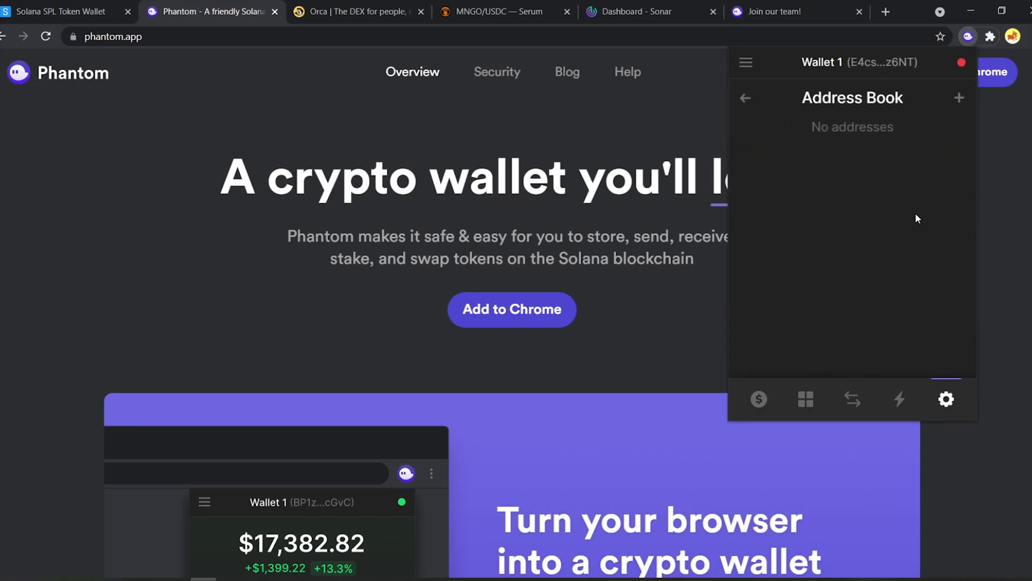
mouse_move(958, 105)
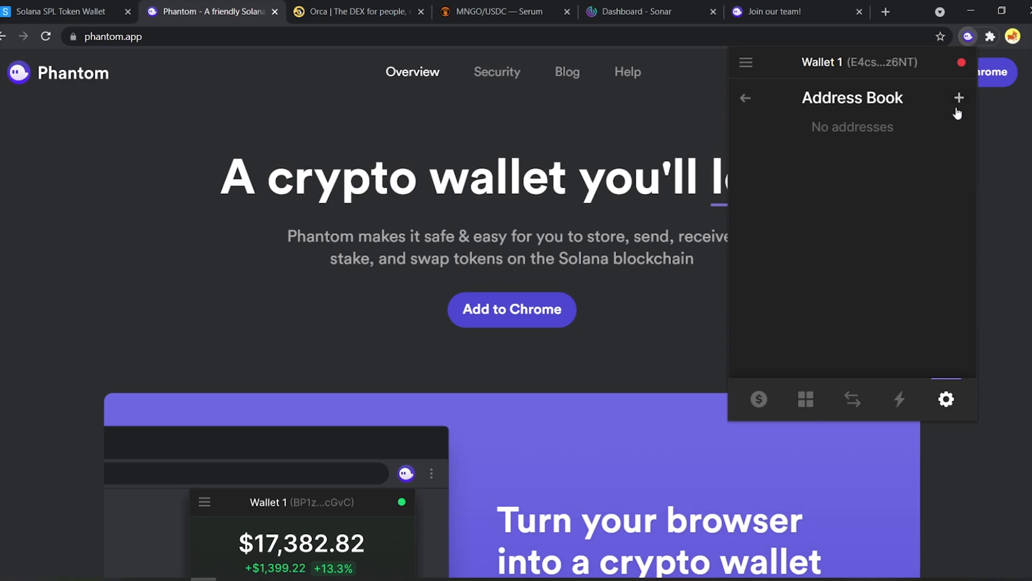
click(746, 98)
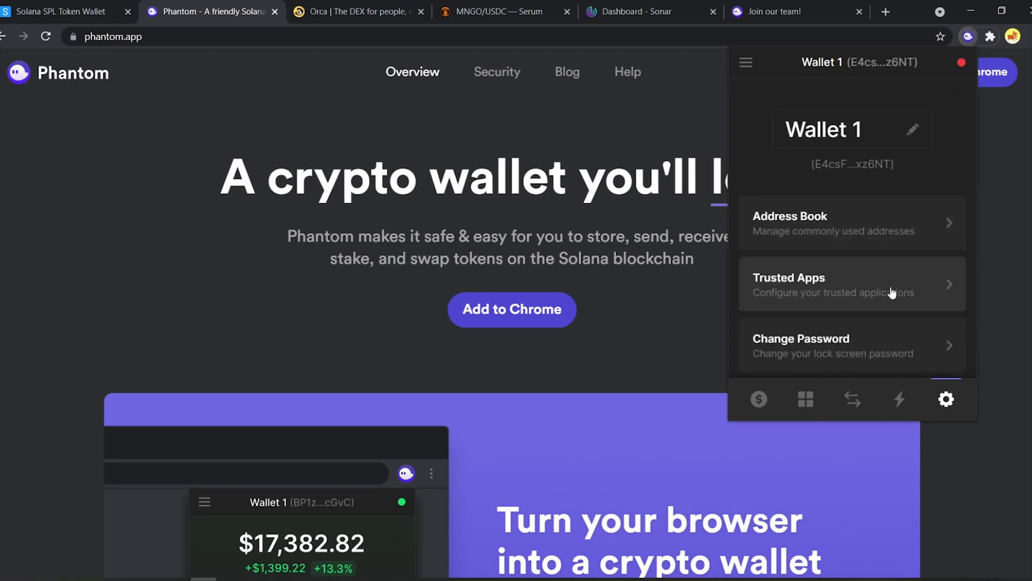
Step: Turn on Auto-approve for solapeswap.io in the Trusted Apps list
click(852, 284)
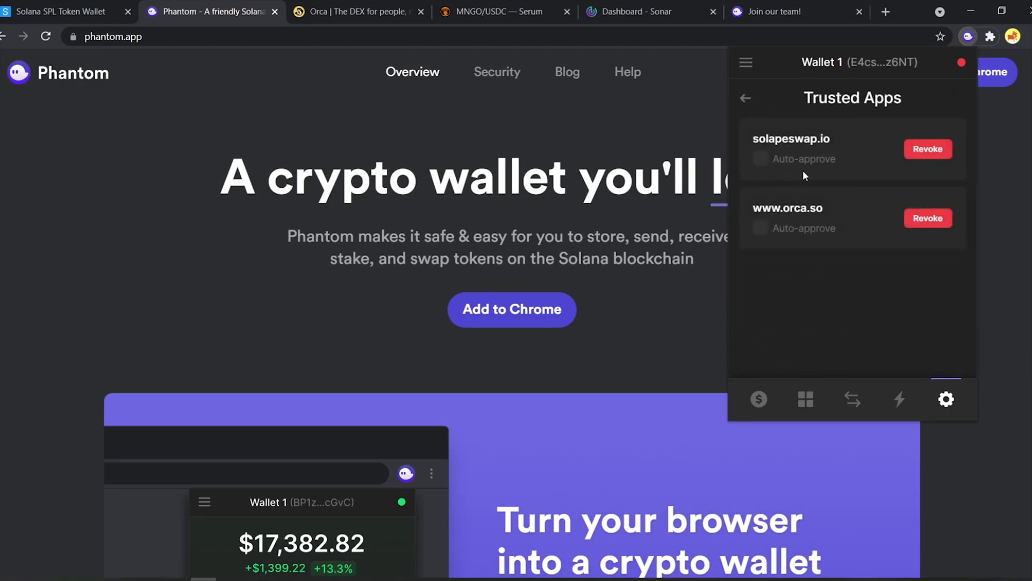
click(760, 160)
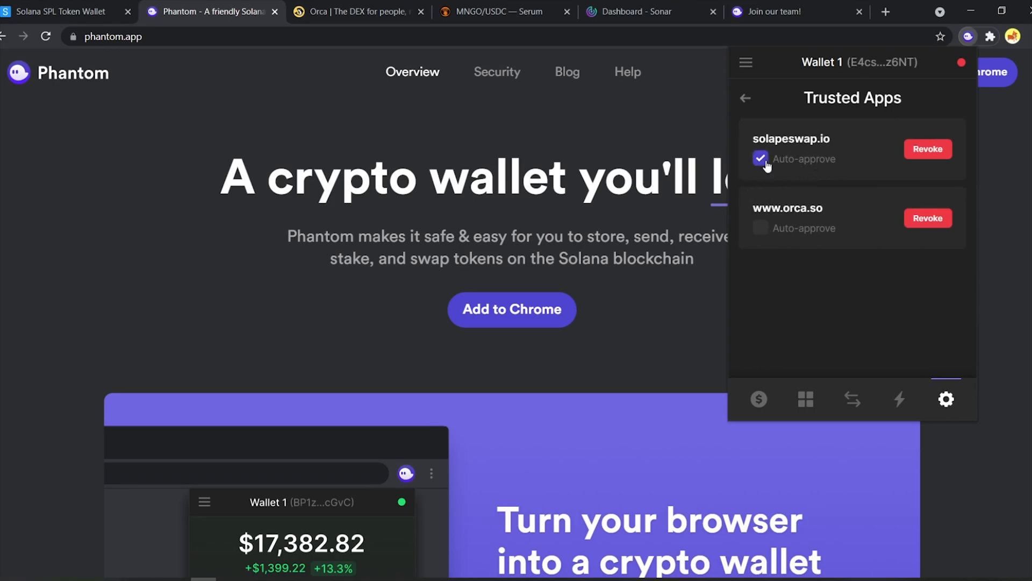
click(745, 98)
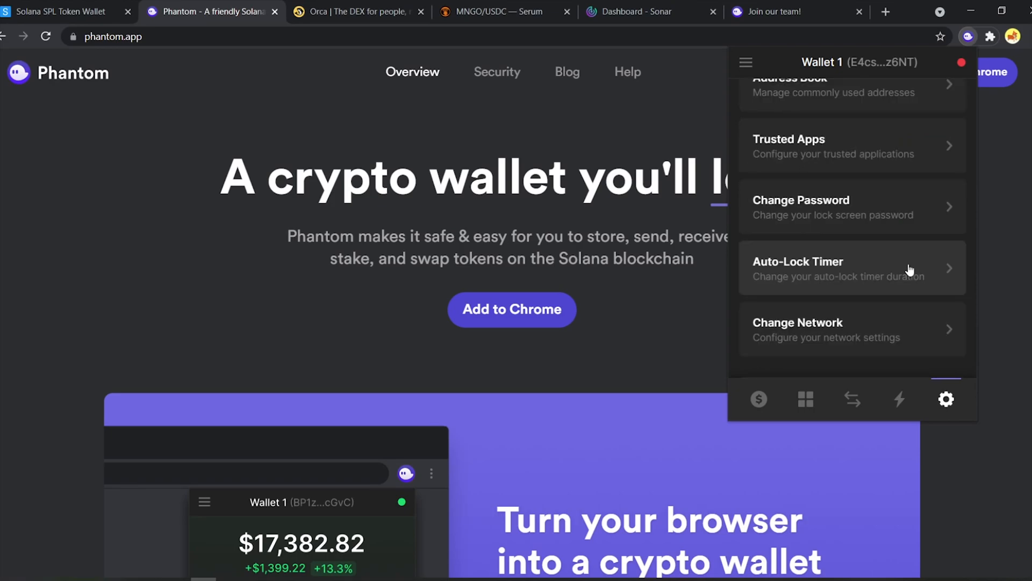
Step: Change the Auto-Lock Timer from 15 to 300 minutes and save it
click(851, 268)
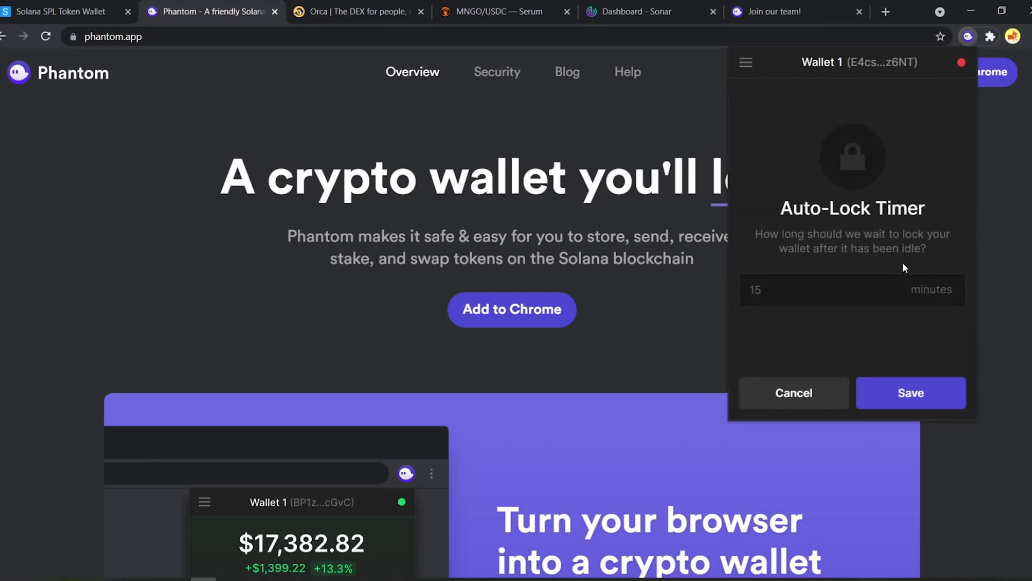
click(822, 290)
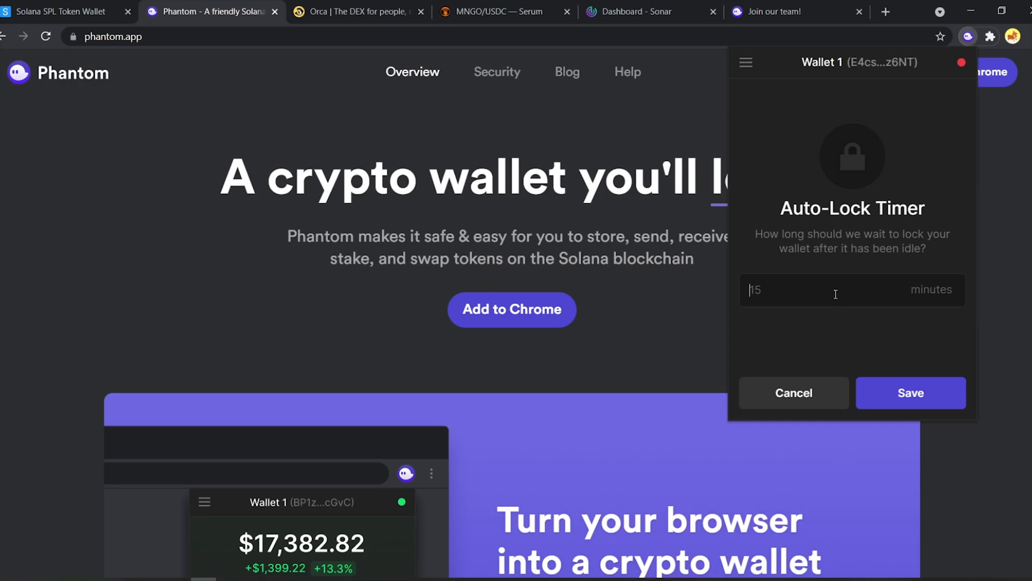
text(300)
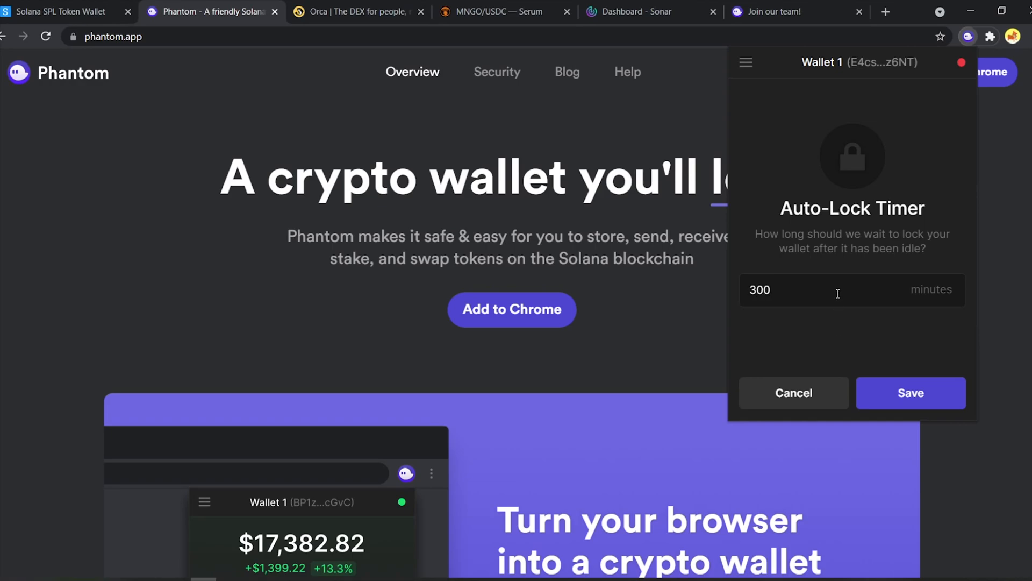
click(792, 393)
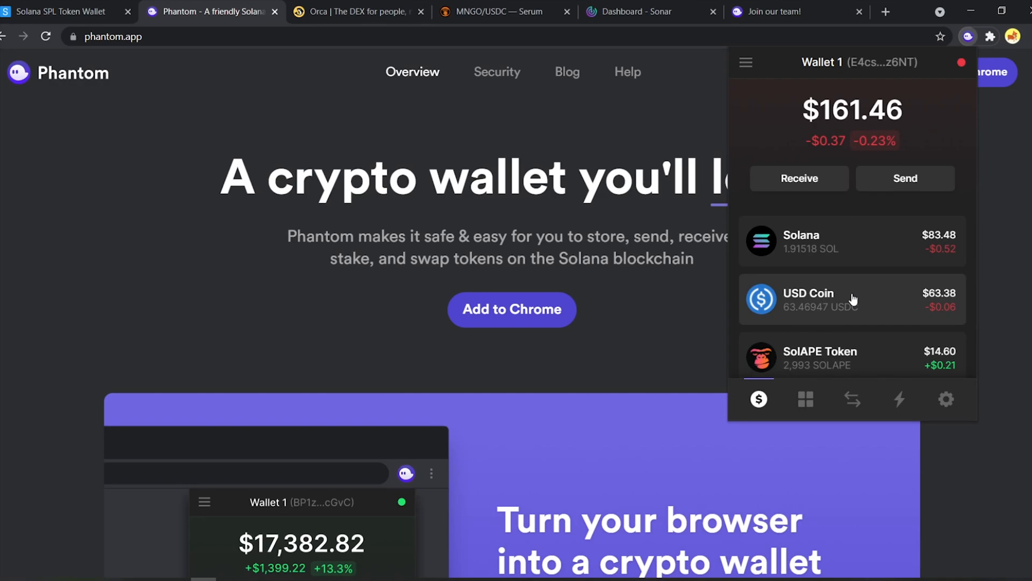
click(851, 299)
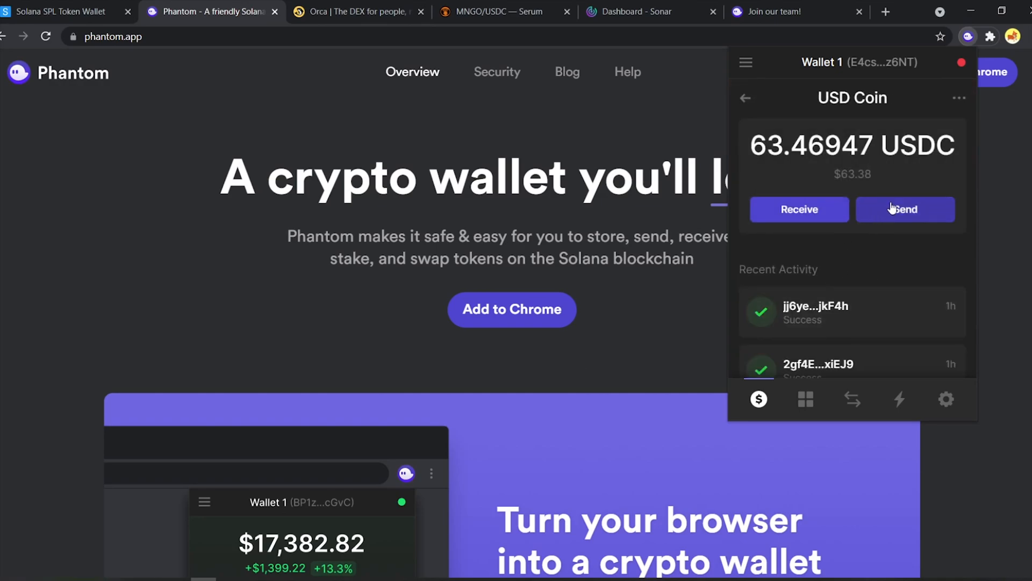
click(905, 209)
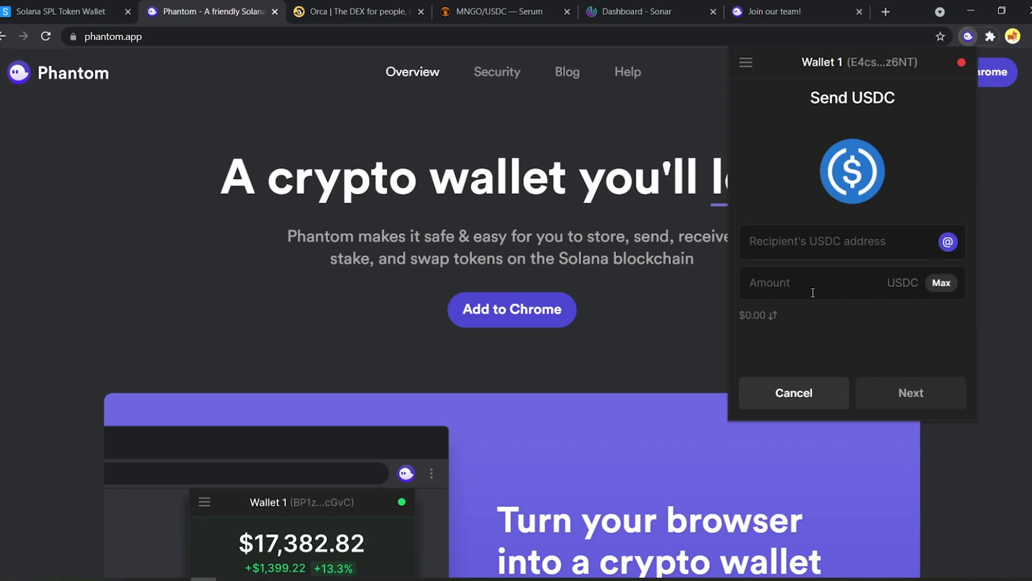
text(s)
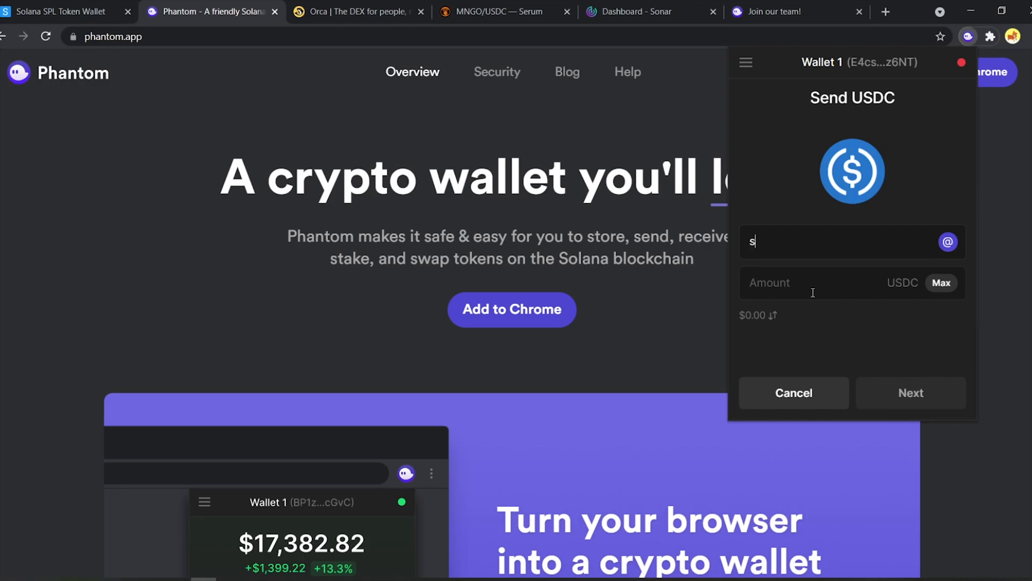
text(am.c)
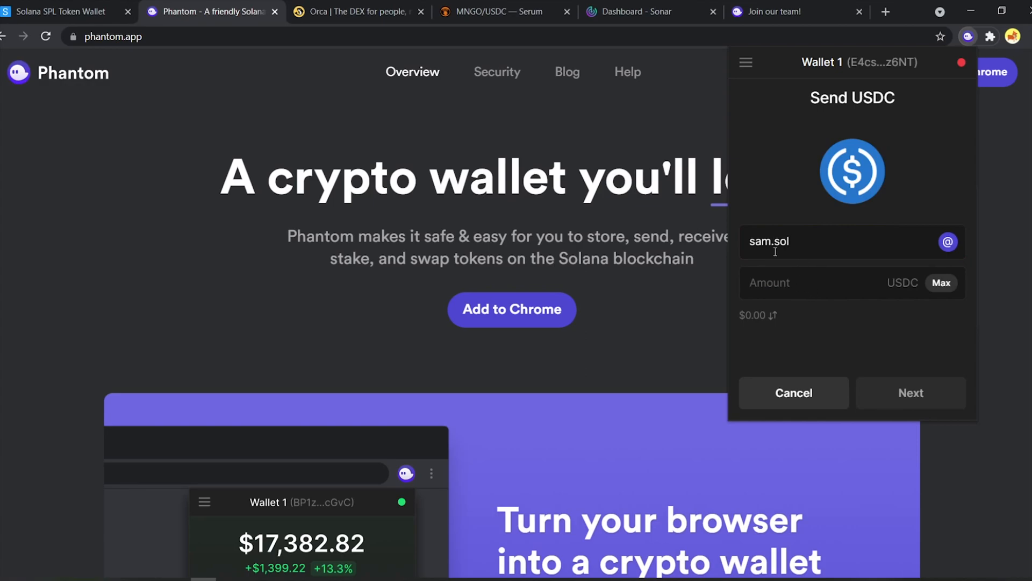
mouse_move(789, 314)
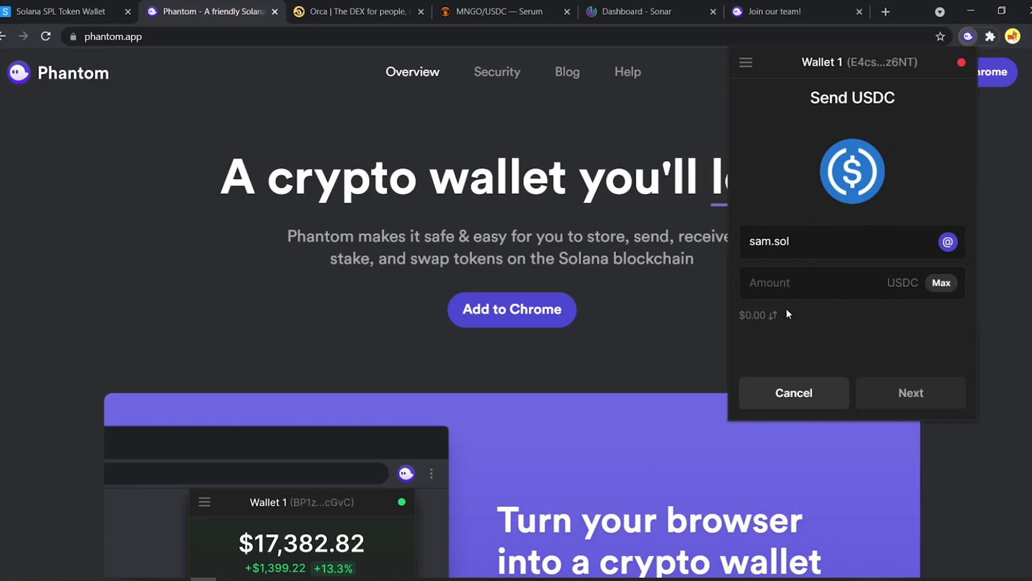
text(12)
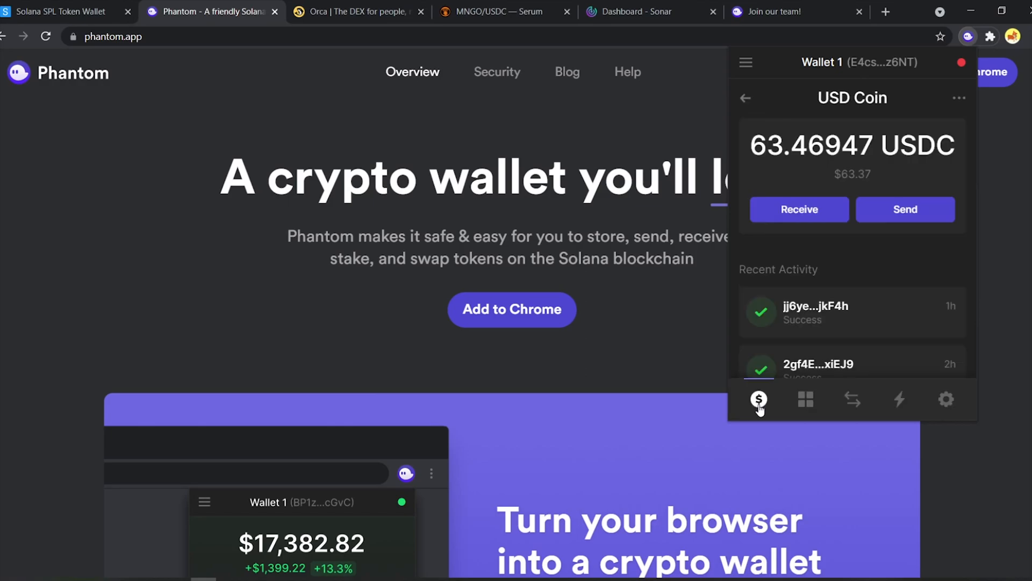
click(852, 399)
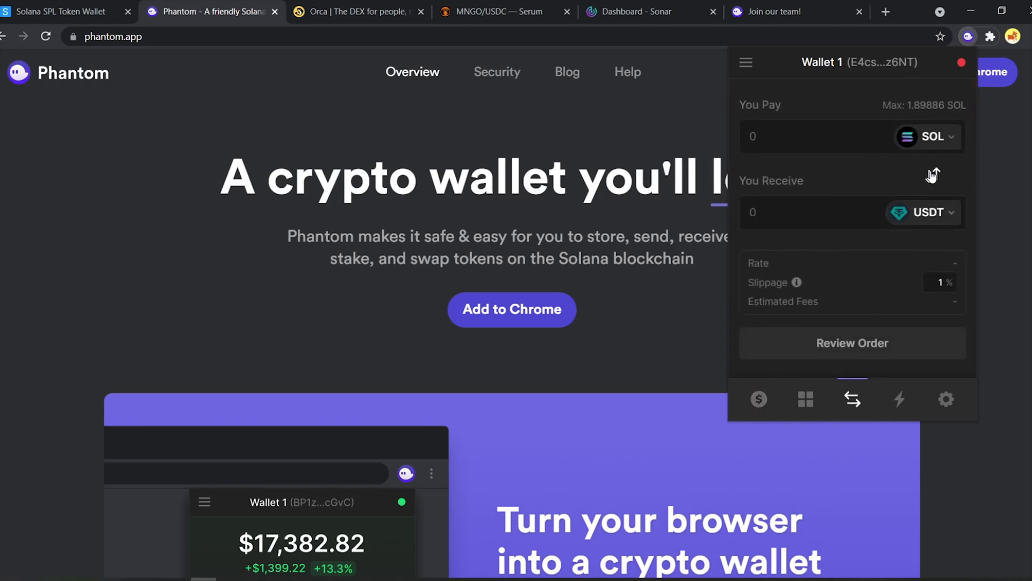
Step: Swap 10 USDC for about 0.229 SOL and dismiss the 'SOL Received!' confirmation
click(933, 175)
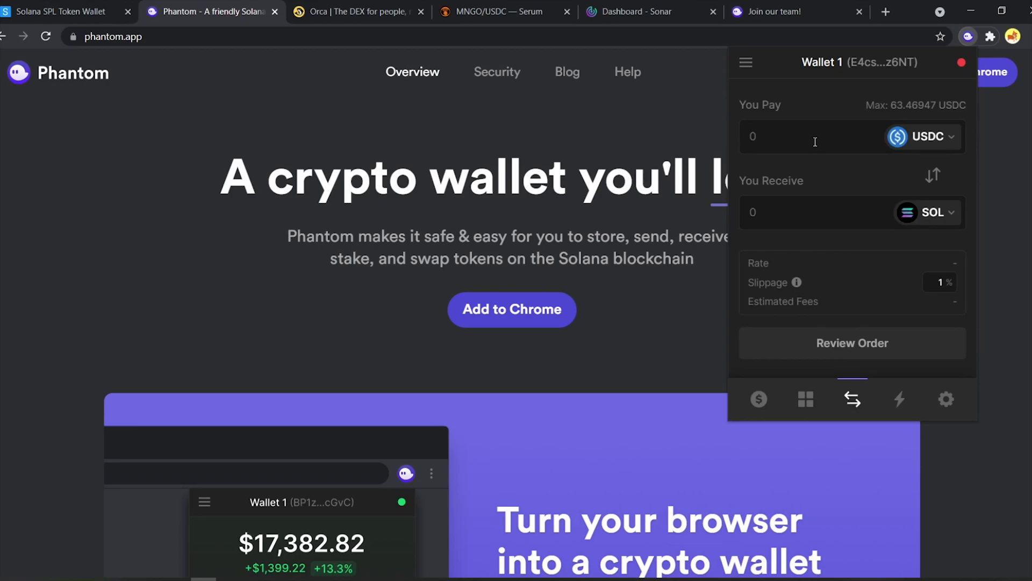
text(10)
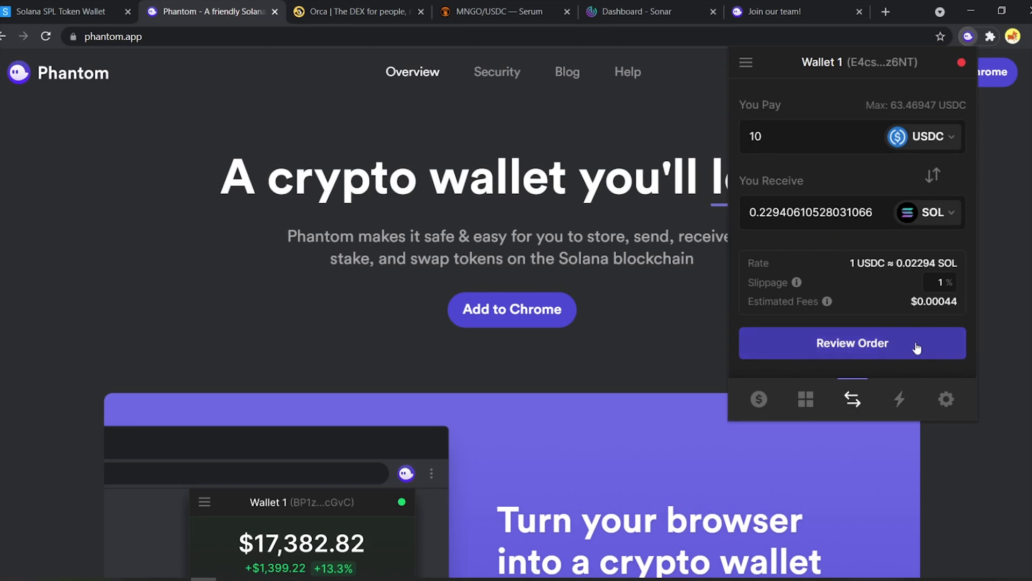
click(852, 342)
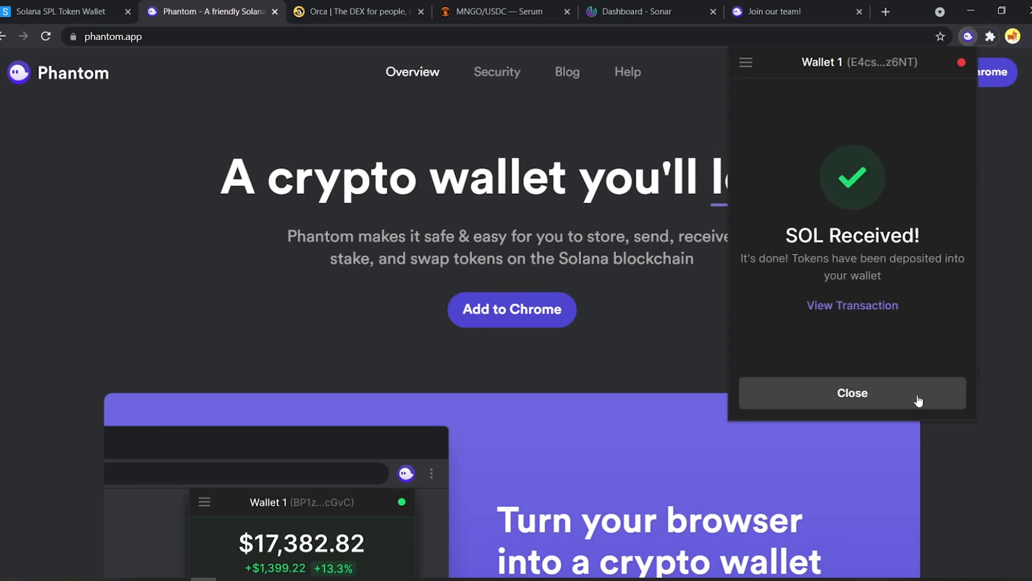
click(852, 393)
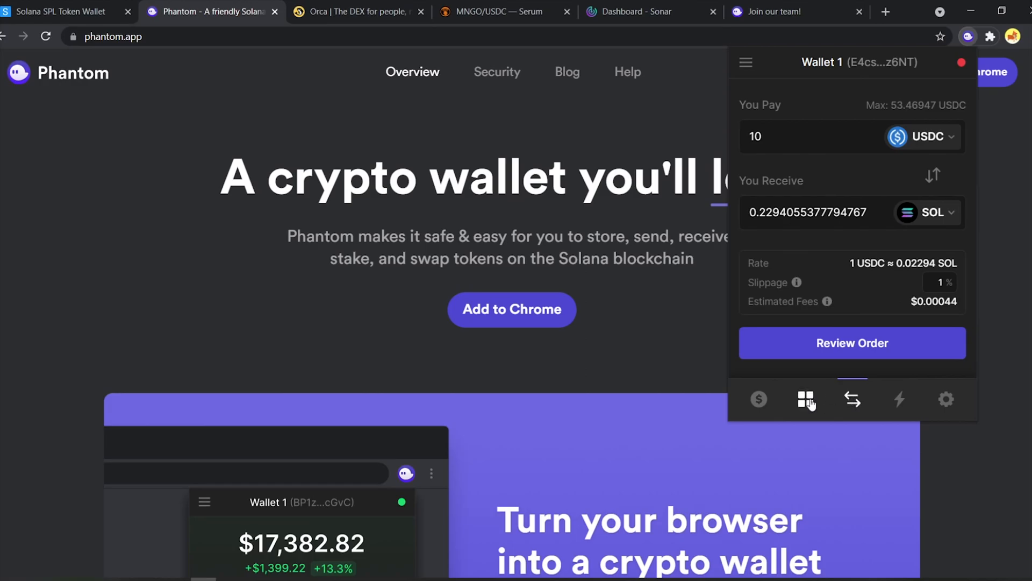
Step: Check the empty Collectibles view, then return to the token balances
click(805, 399)
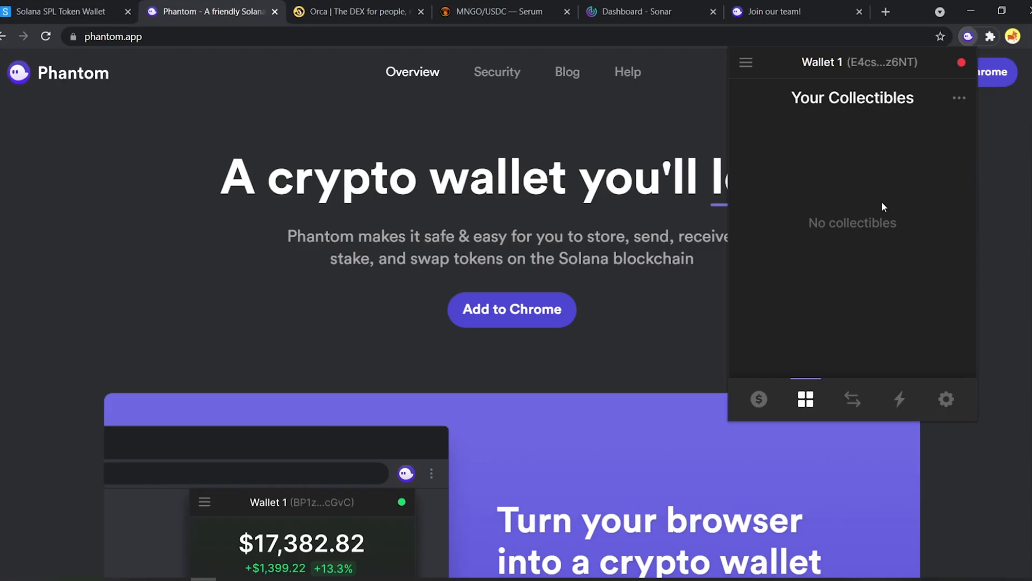
mouse_move(849, 374)
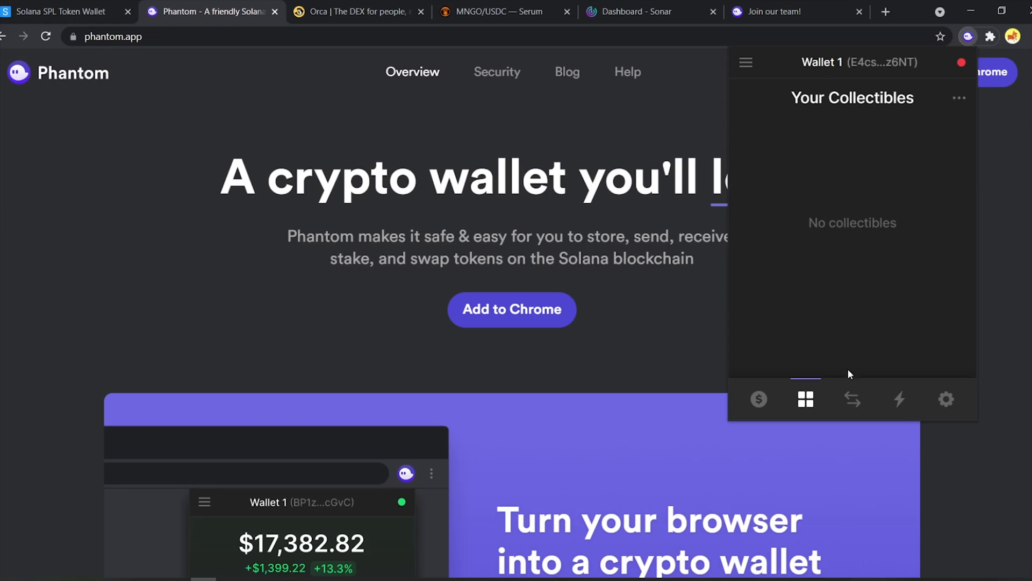
click(758, 399)
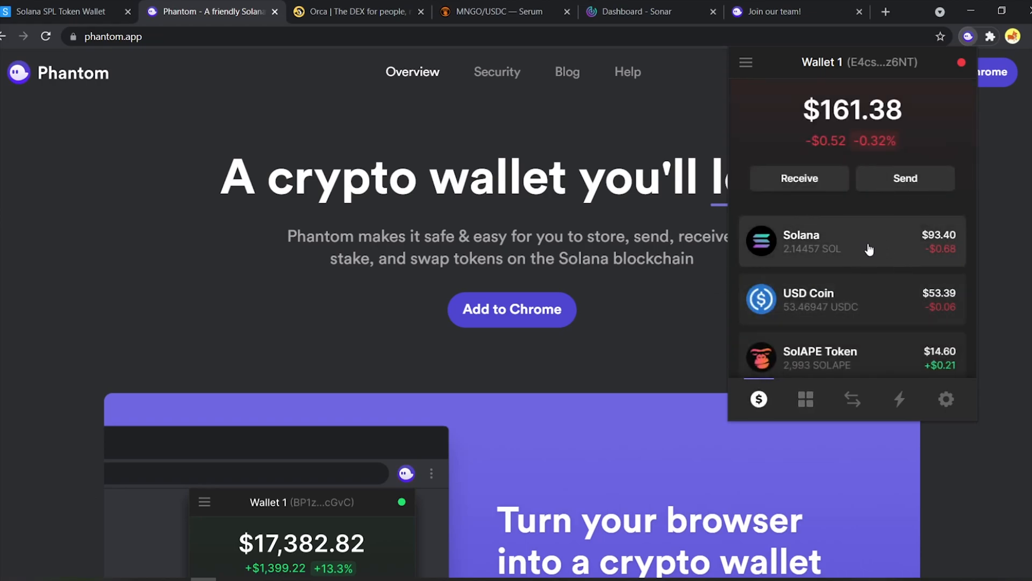
Step: Stake 0.2 SOL from the Solana page with the Certus One validator
click(852, 241)
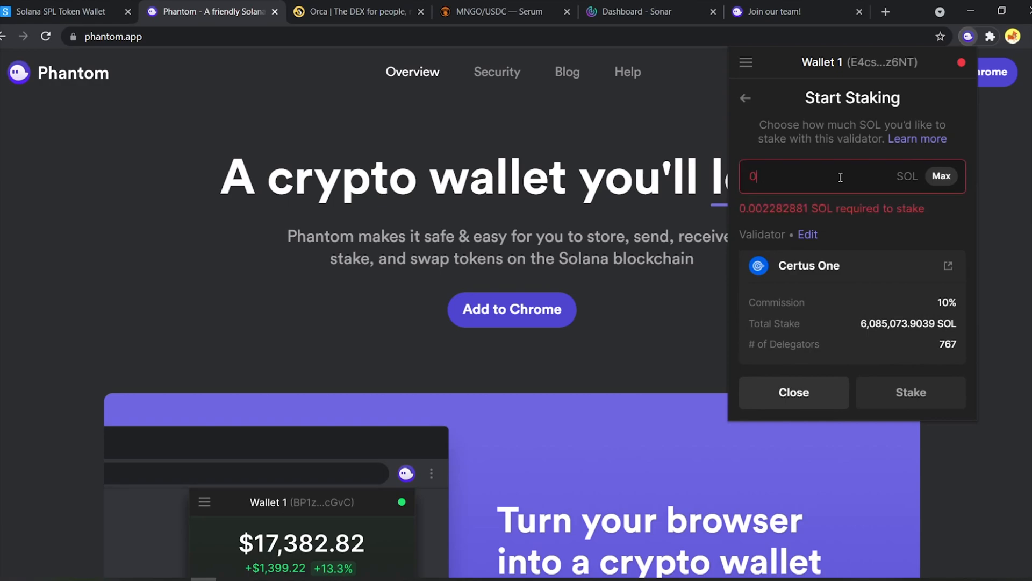
text(0.2)
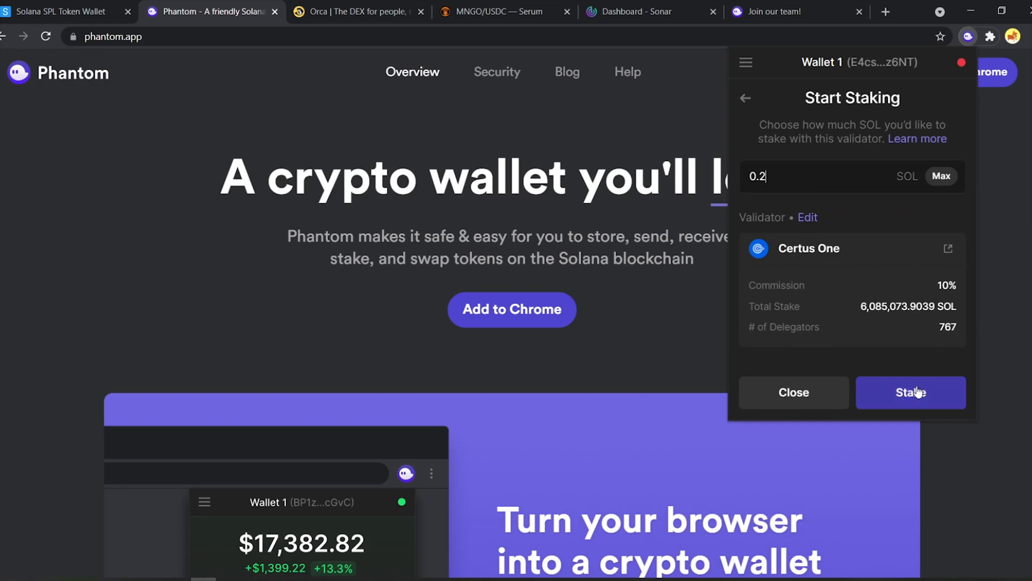
click(910, 393)
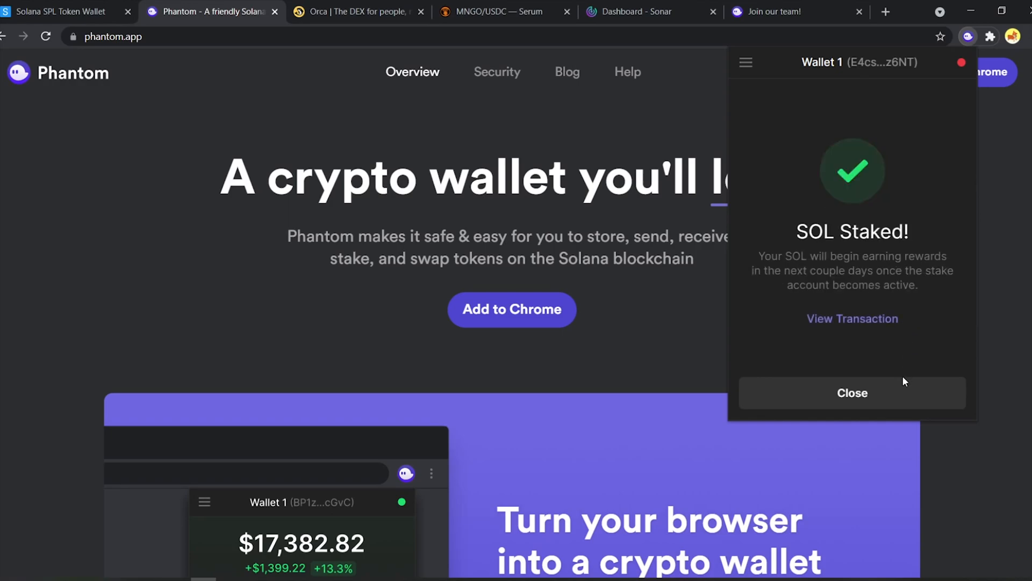
Step: Close the 'SOL Staked!' screen to reveal the activating 0.2 SOL Certus One stake account
click(851, 393)
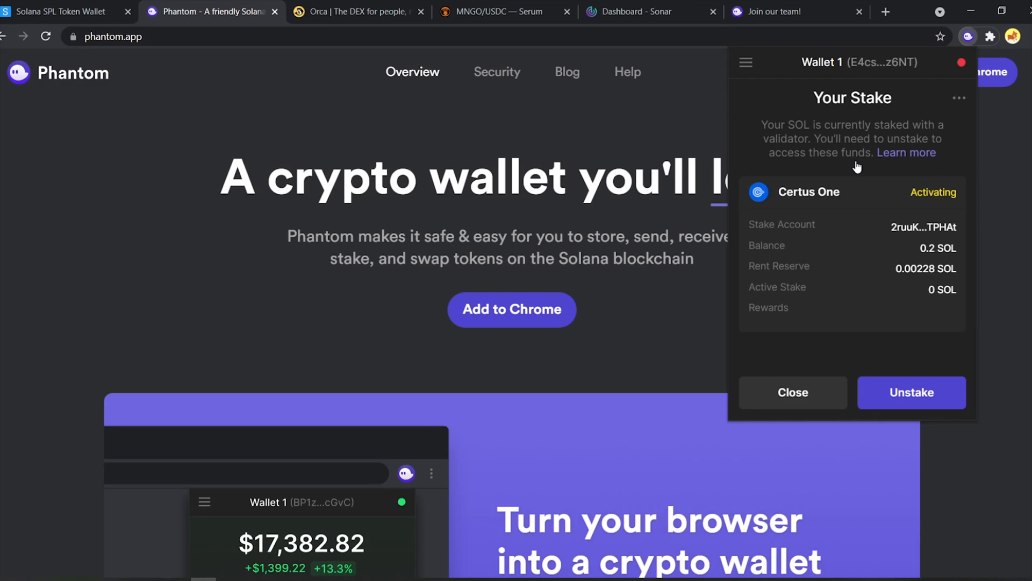
mouse_move(929, 387)
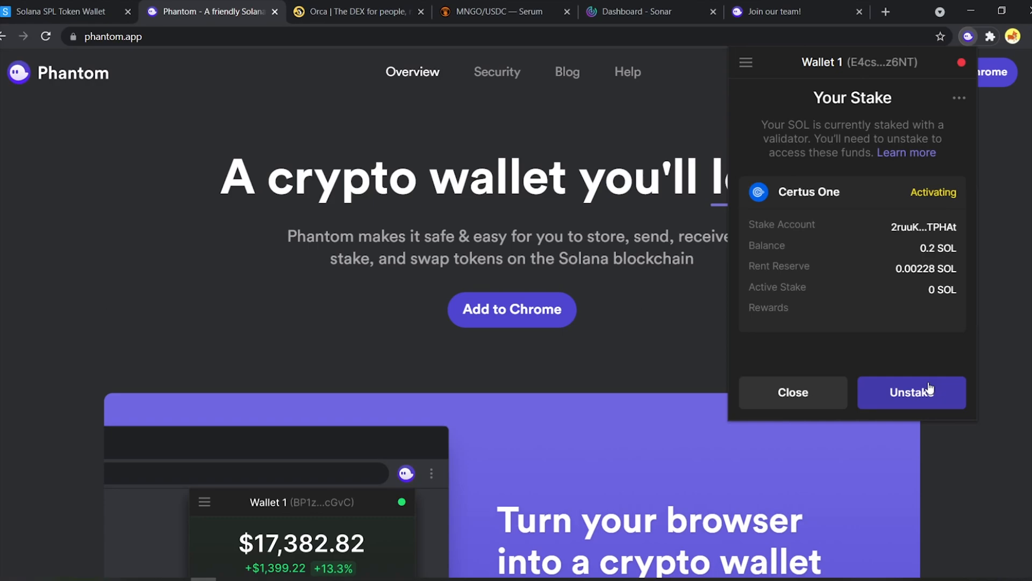
mouse_move(922, 368)
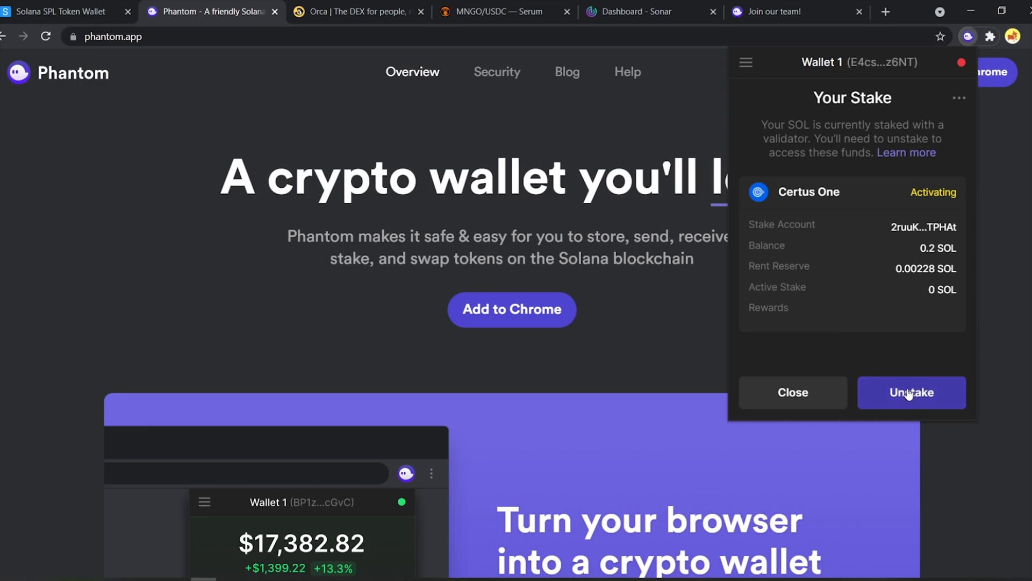
Step: Unstake the Certus One stake, withdraw its 0.2 SOL to the wallet, and return to the token balances
click(910, 392)
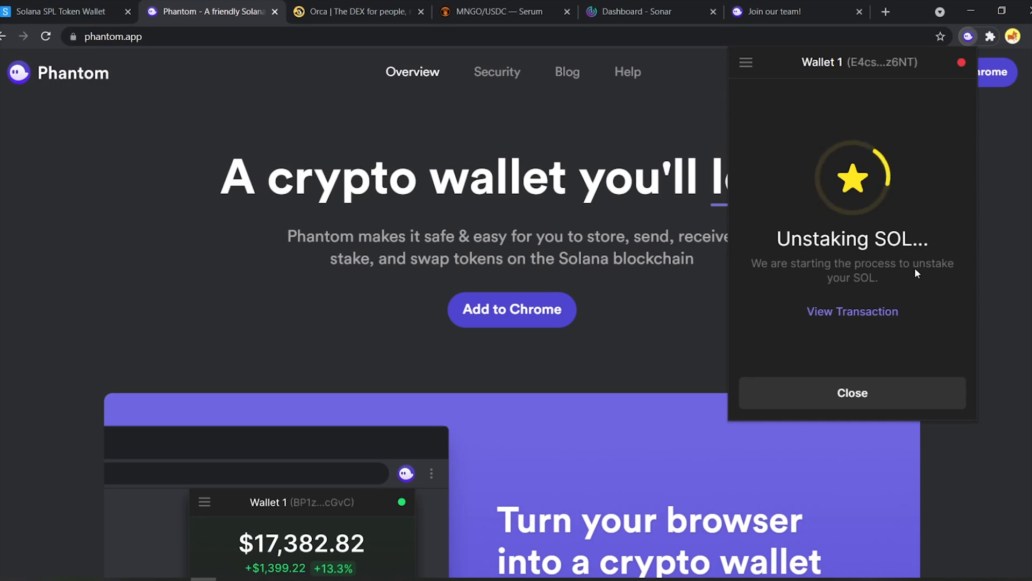
click(852, 392)
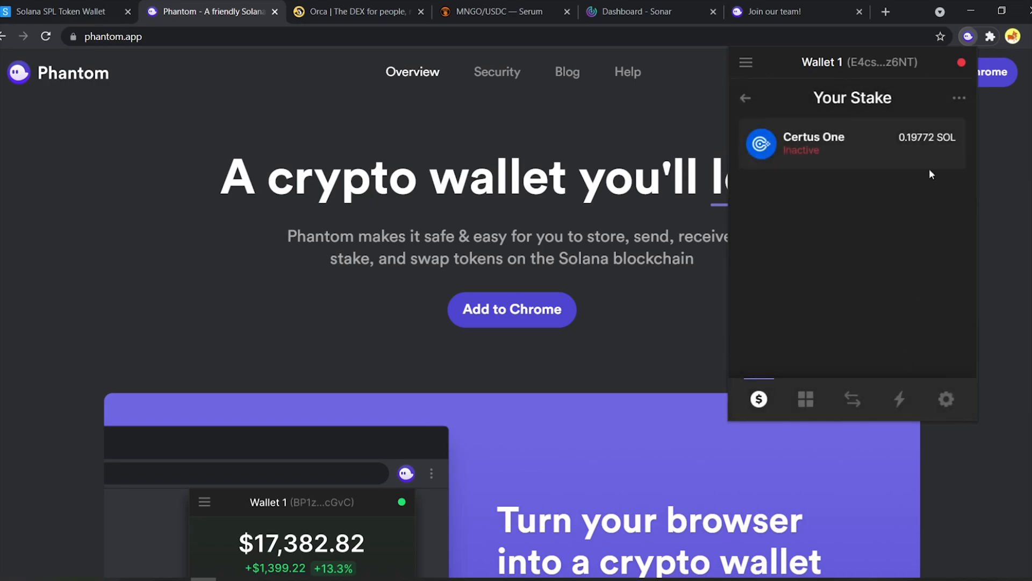
mouse_move(889, 157)
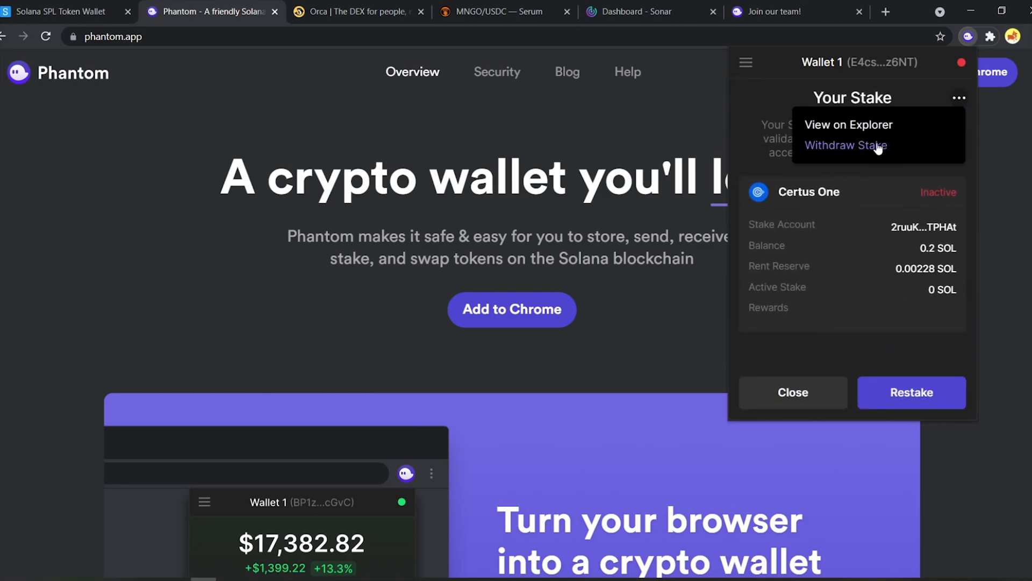
click(845, 146)
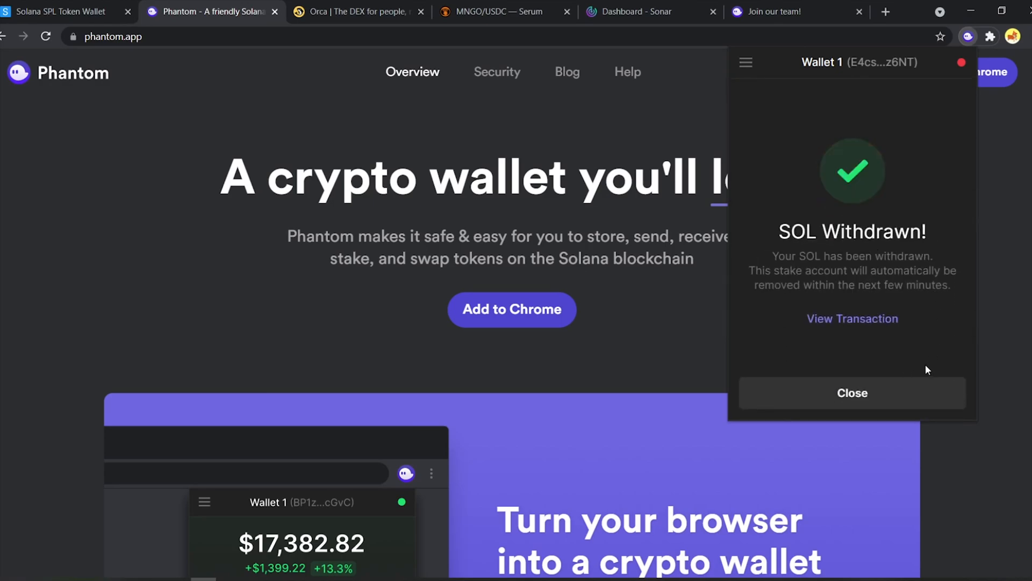
click(852, 393)
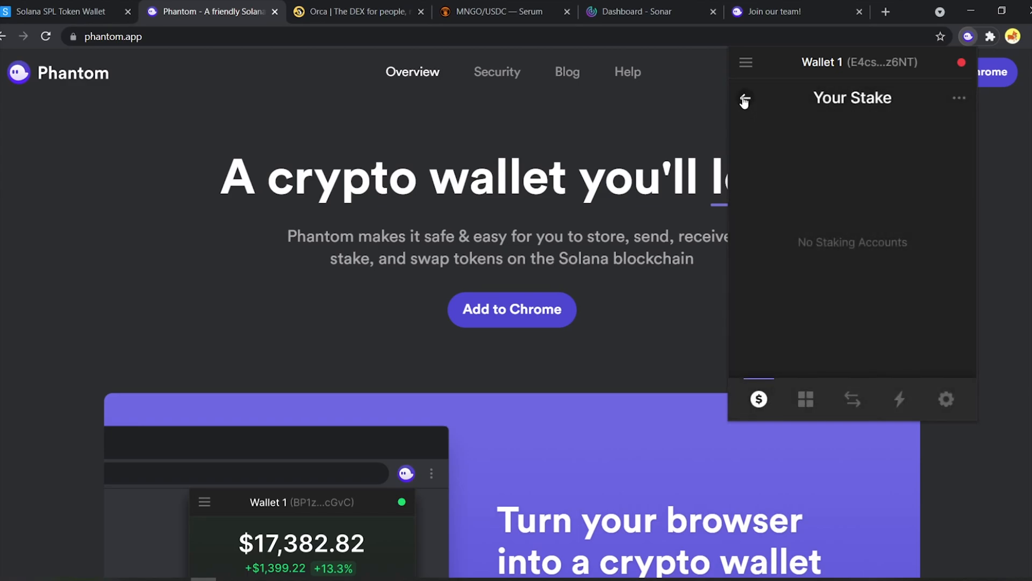
click(744, 99)
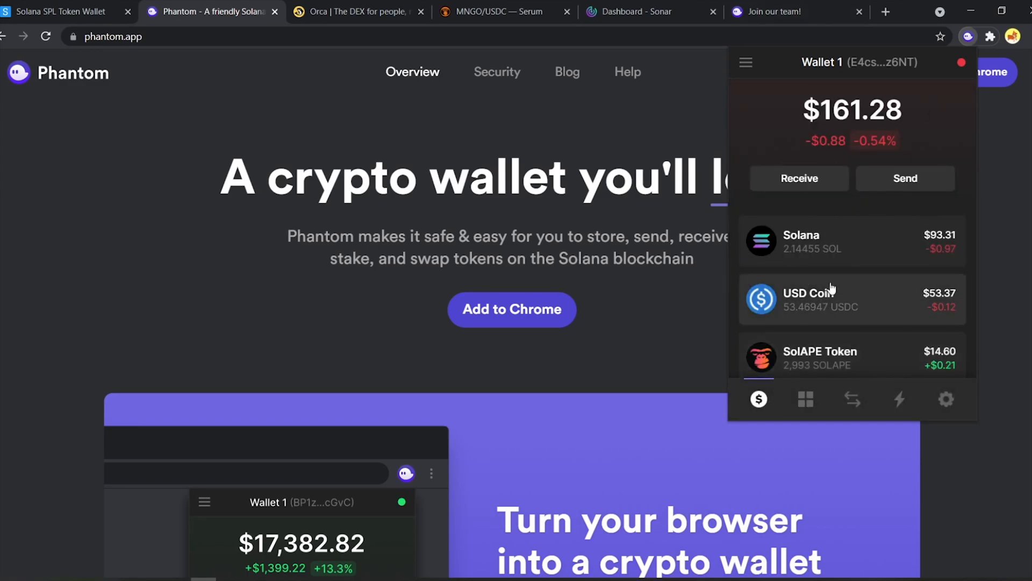
mouse_move(894, 221)
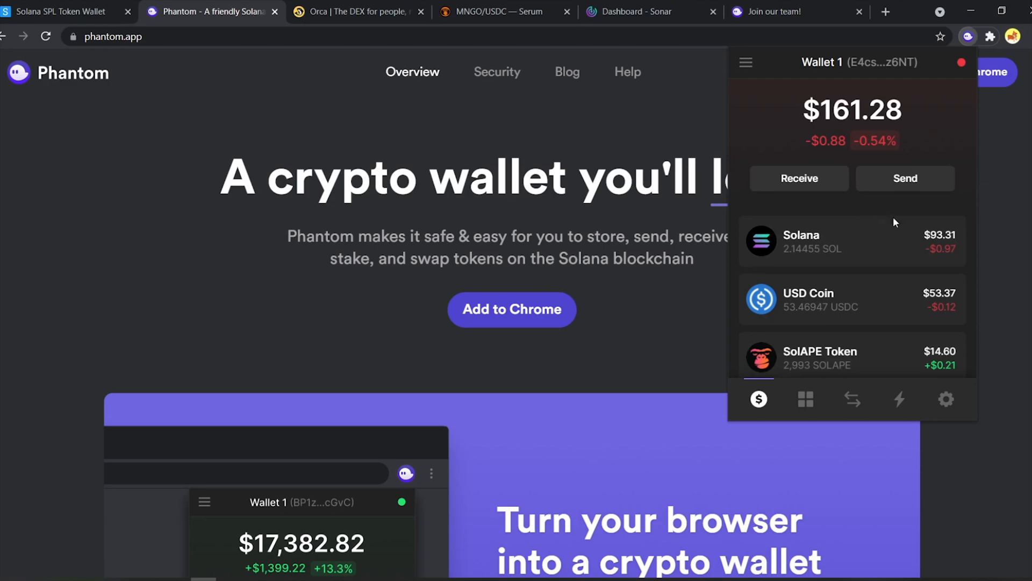
Step: Scroll down through the wallet's token list to review the holdings
scroll(down, 3)
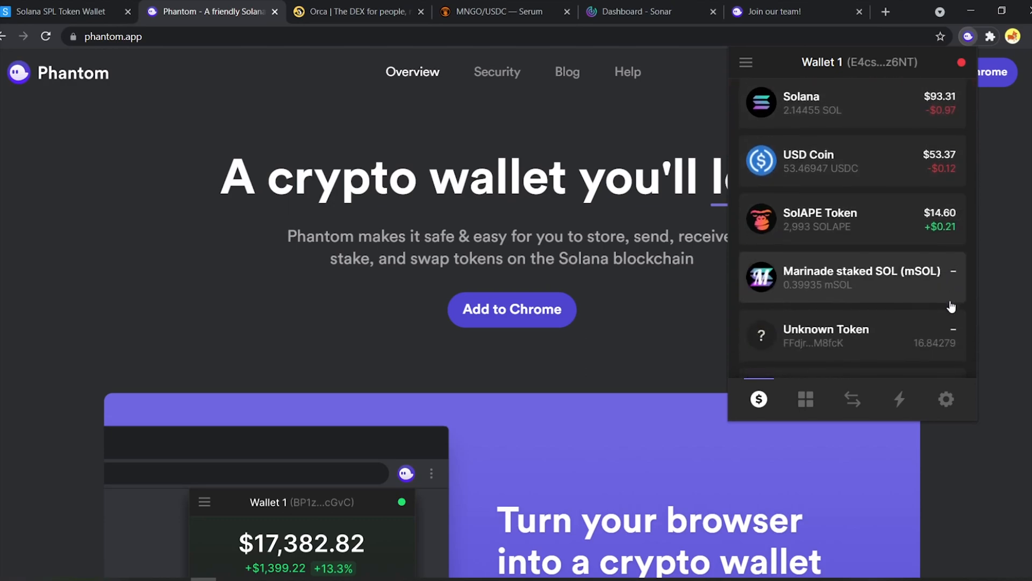
scroll(down, 3)
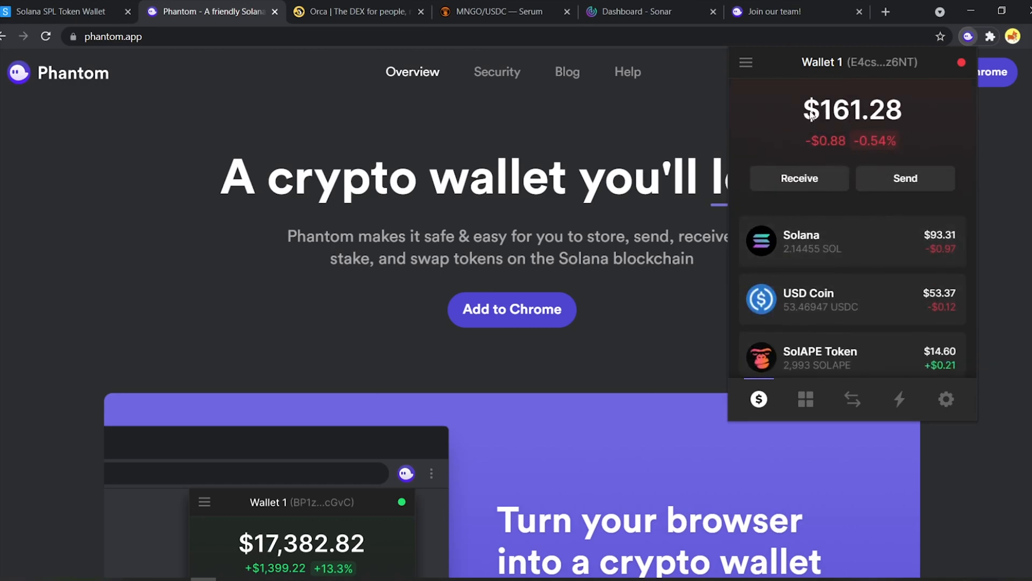
scroll(down, 3)
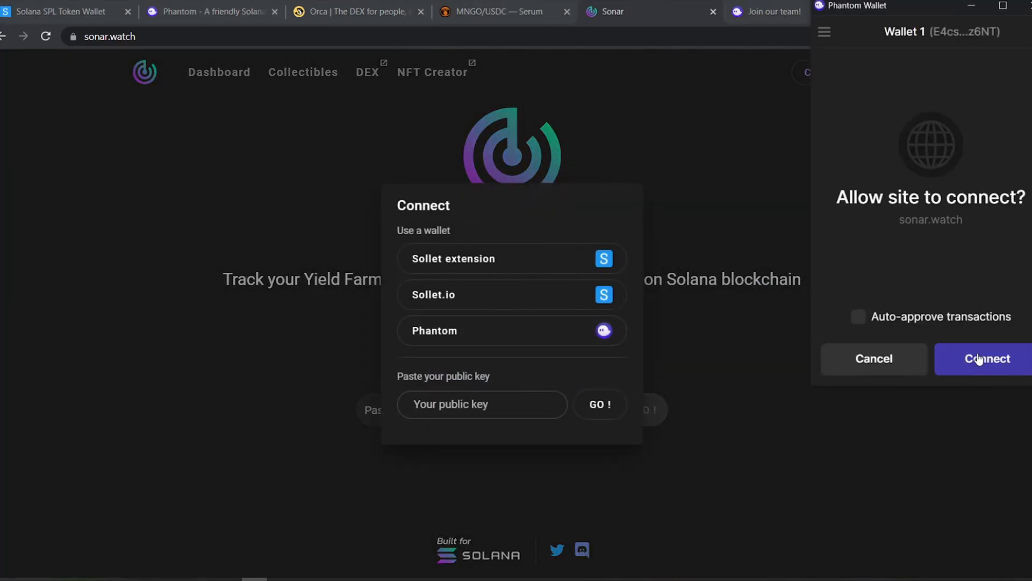
Step: Approve sonar.watch's connection, review the $218.74 portfolio dashboard, then switch to Phantom's jobs page
click(986, 359)
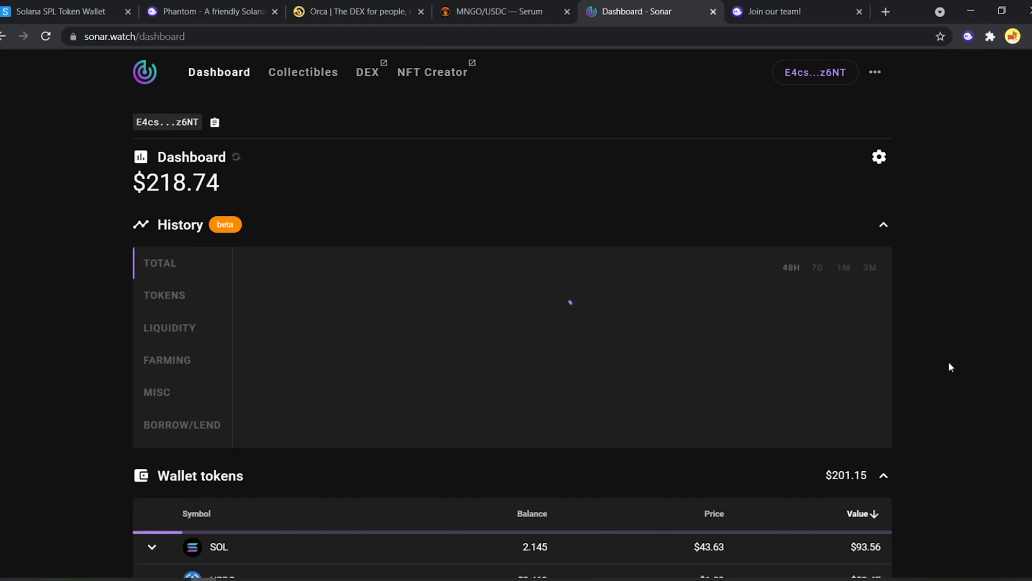
scroll(down, 3)
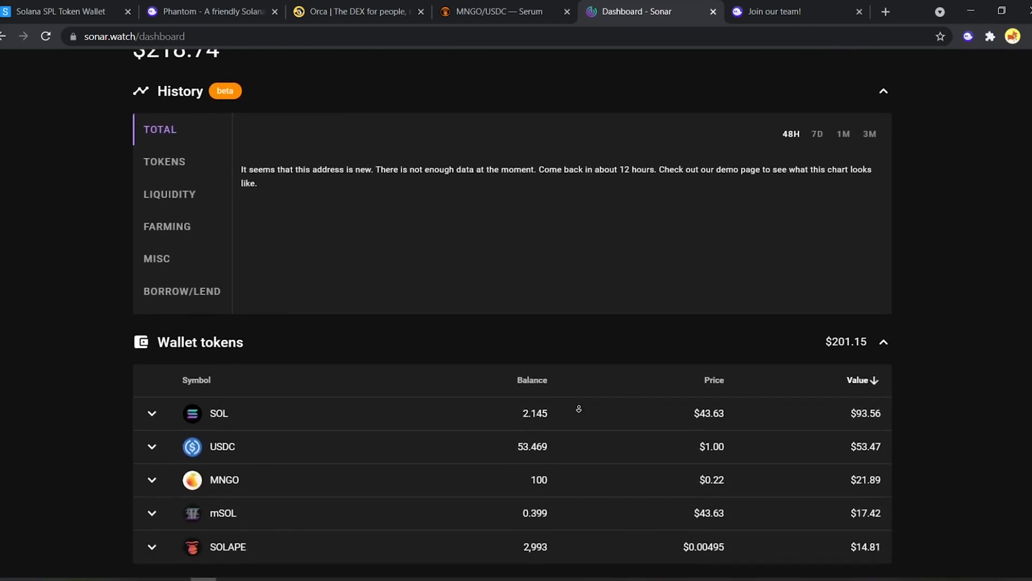
click(211, 11)
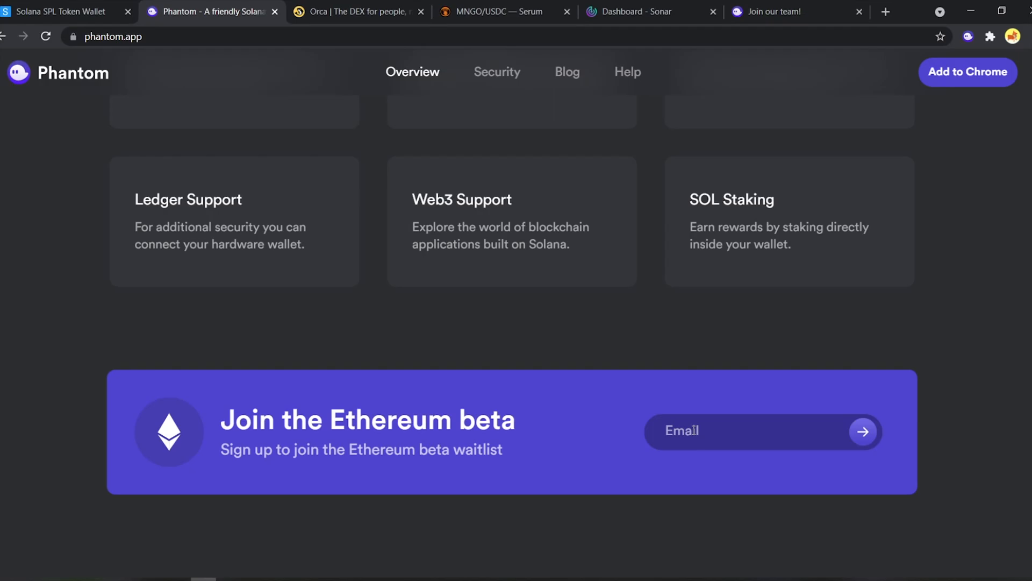
click(777, 11)
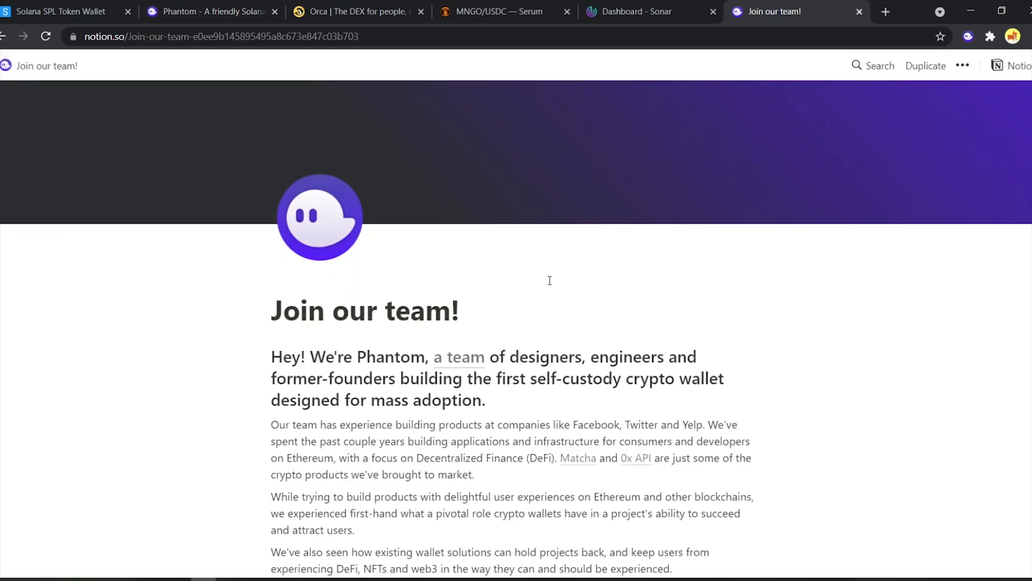
Step: Scroll to the Open Positions list on Phantom's Notion careers page, then return to phantom.app
scroll(down, 3)
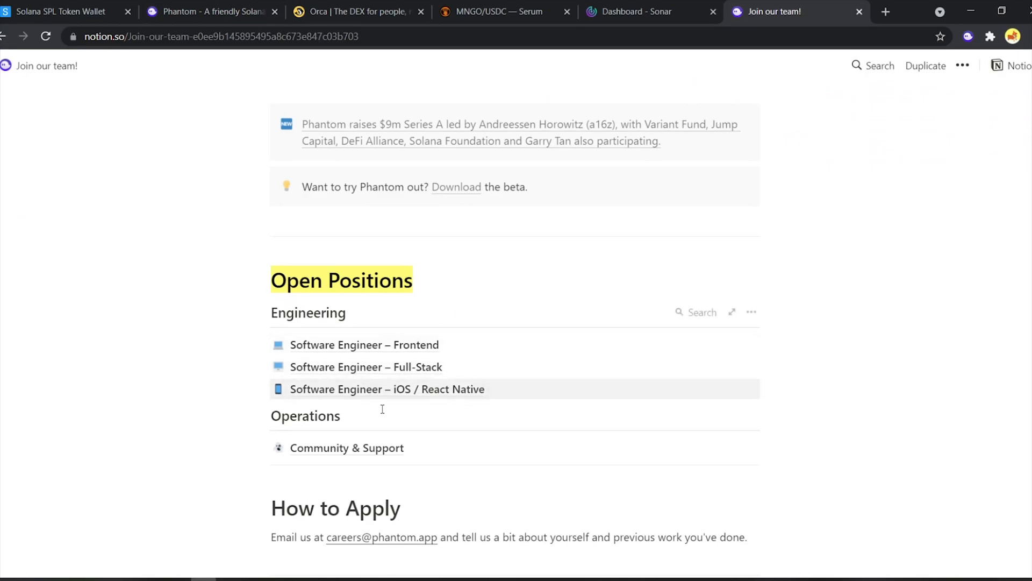
mouse_move(459, 389)
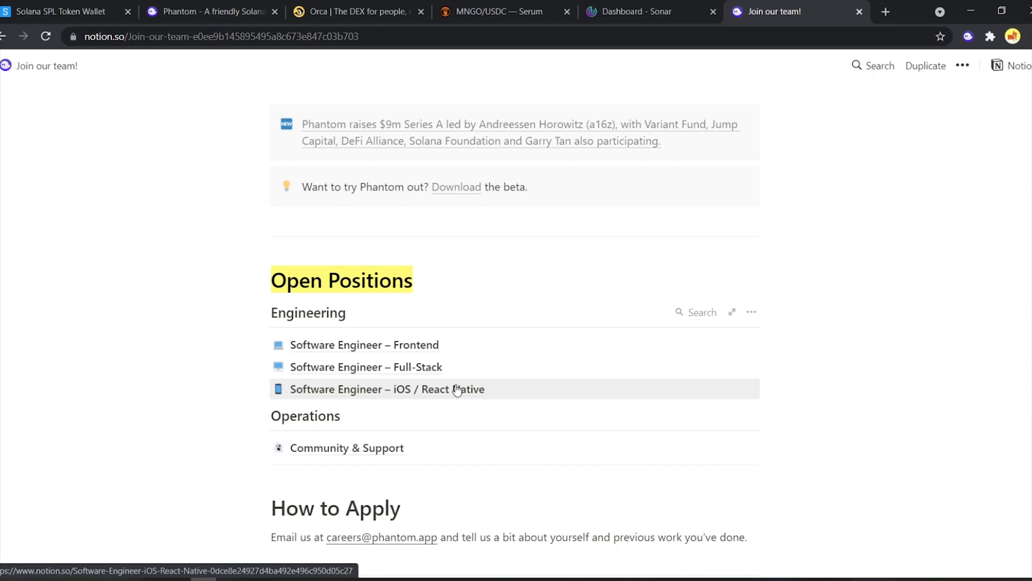
click(209, 11)
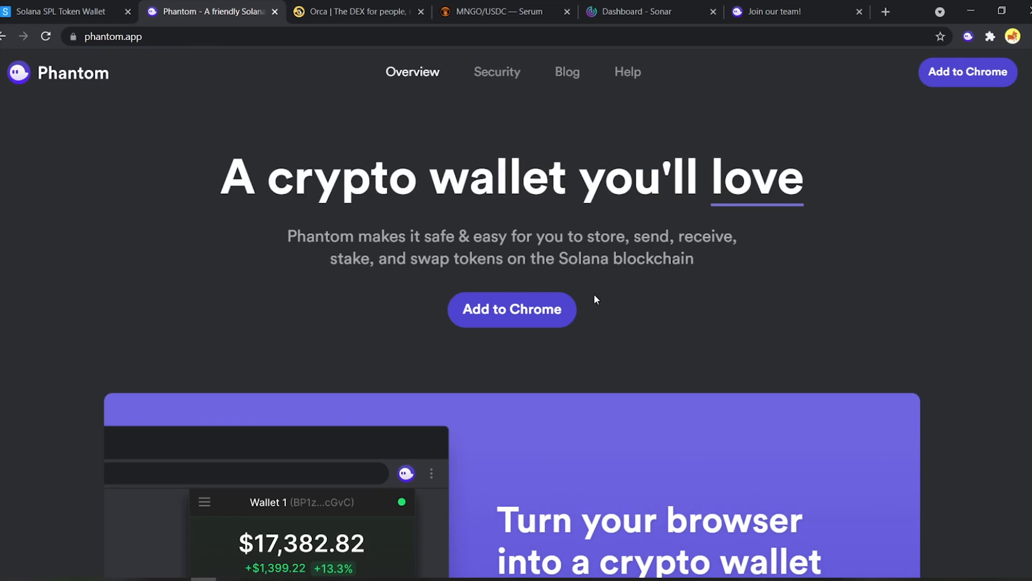
mouse_move(785, 452)
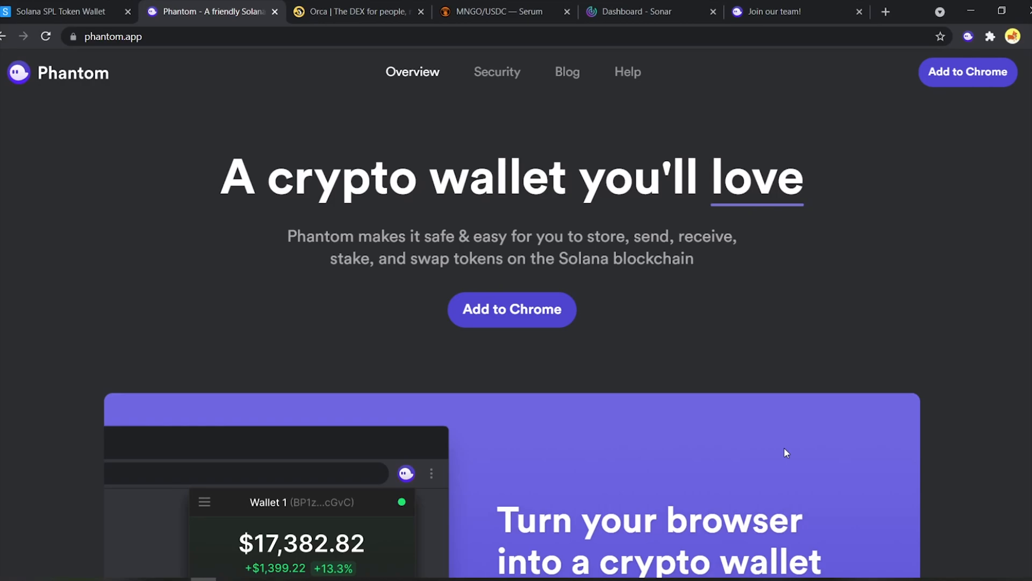